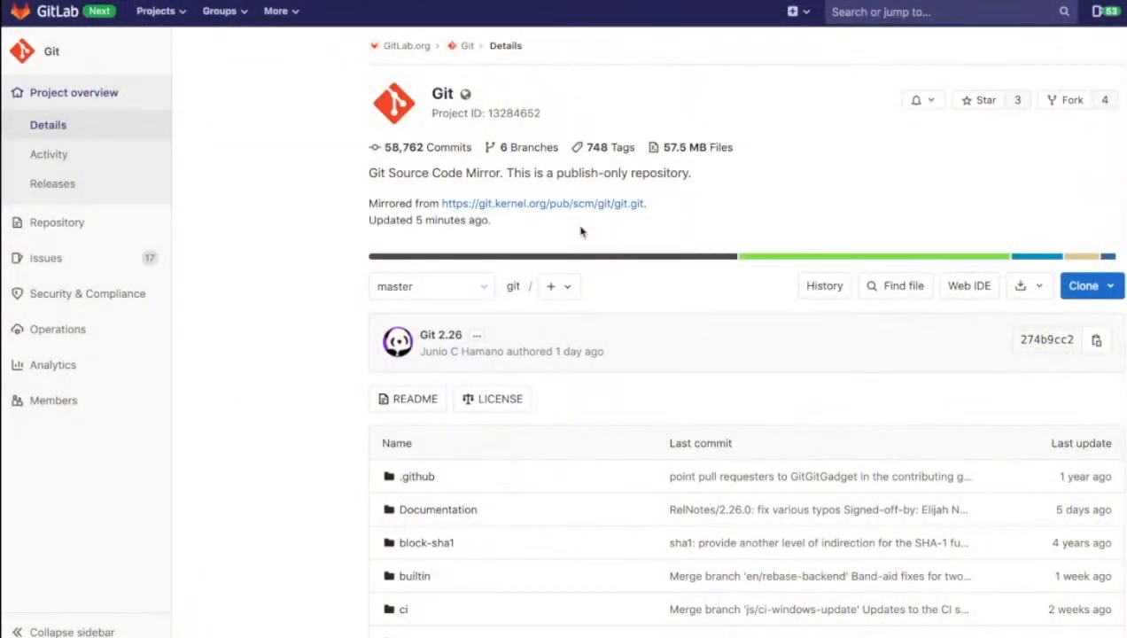
- Expand the Hospital and Billing subgroups of the Healthcare Provider Inc group tree
scroll("down", 3)
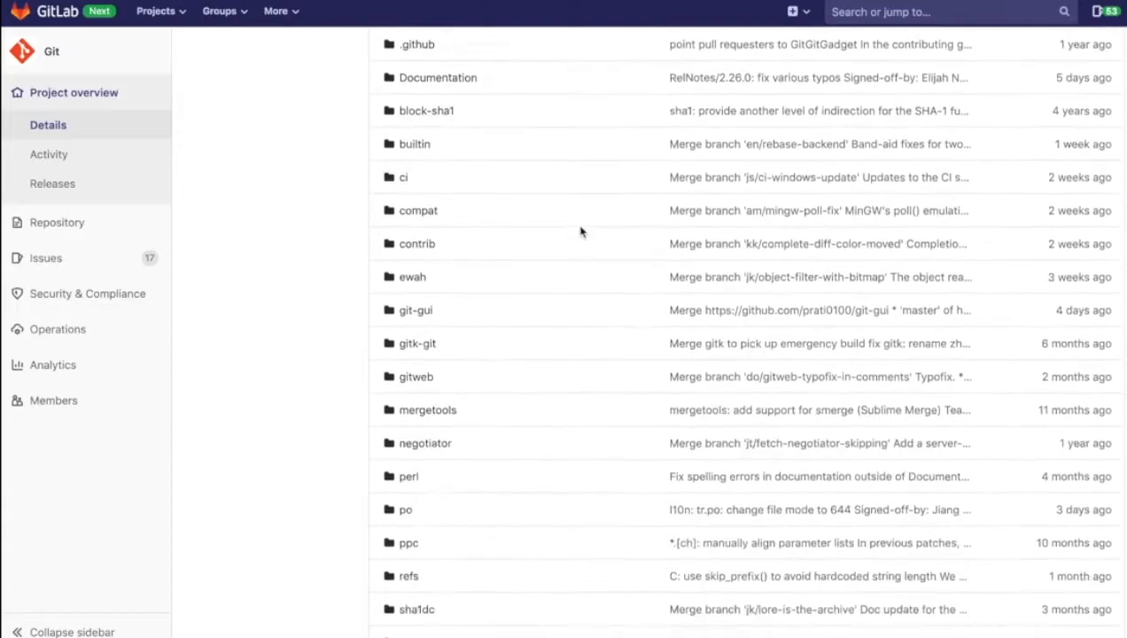
scroll("down", 3)
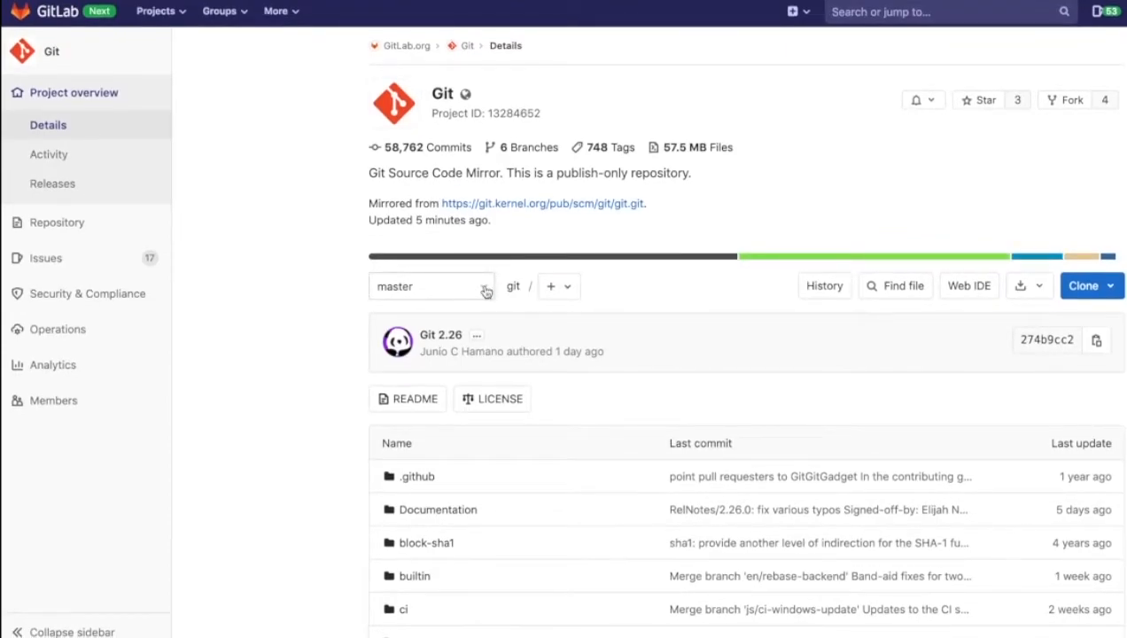
left_click(432, 286)
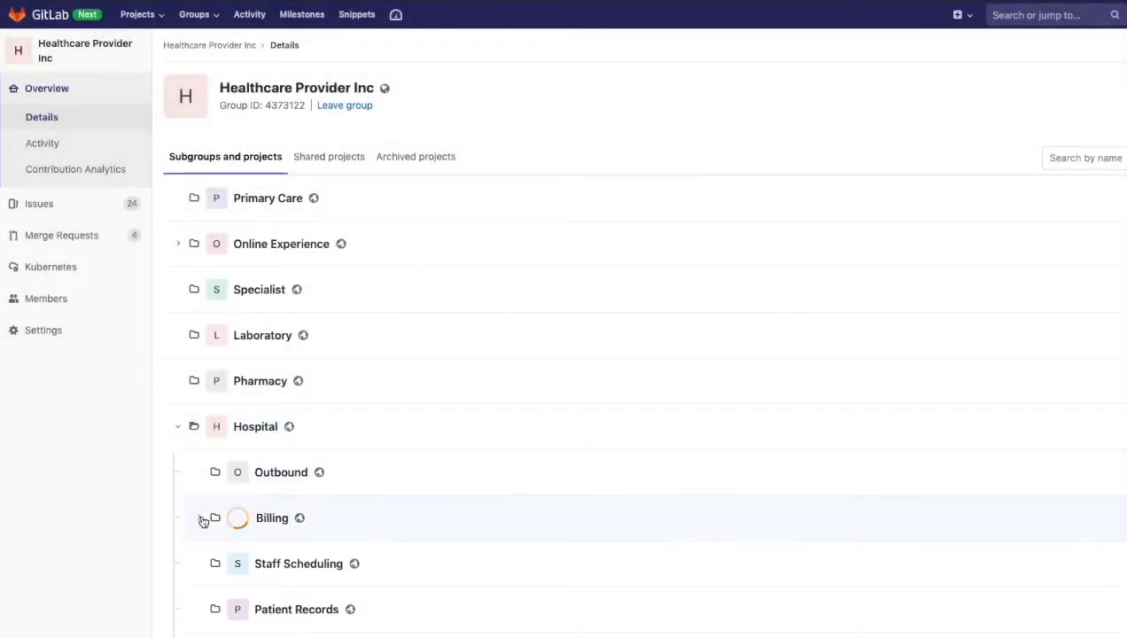
left_click(202, 519)
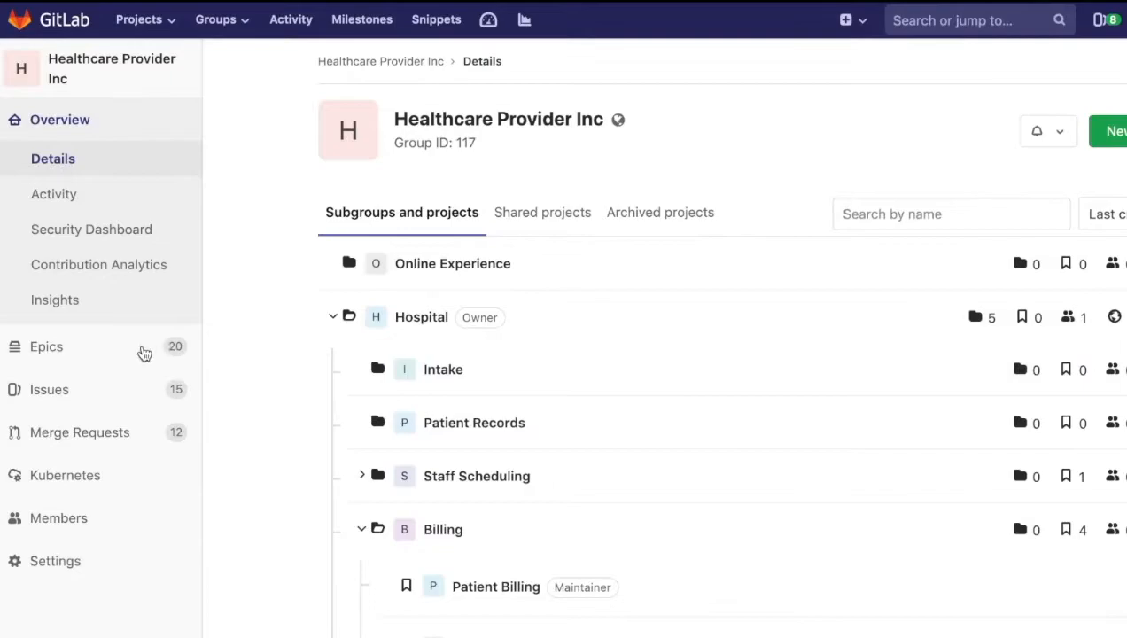
left_click(43, 347)
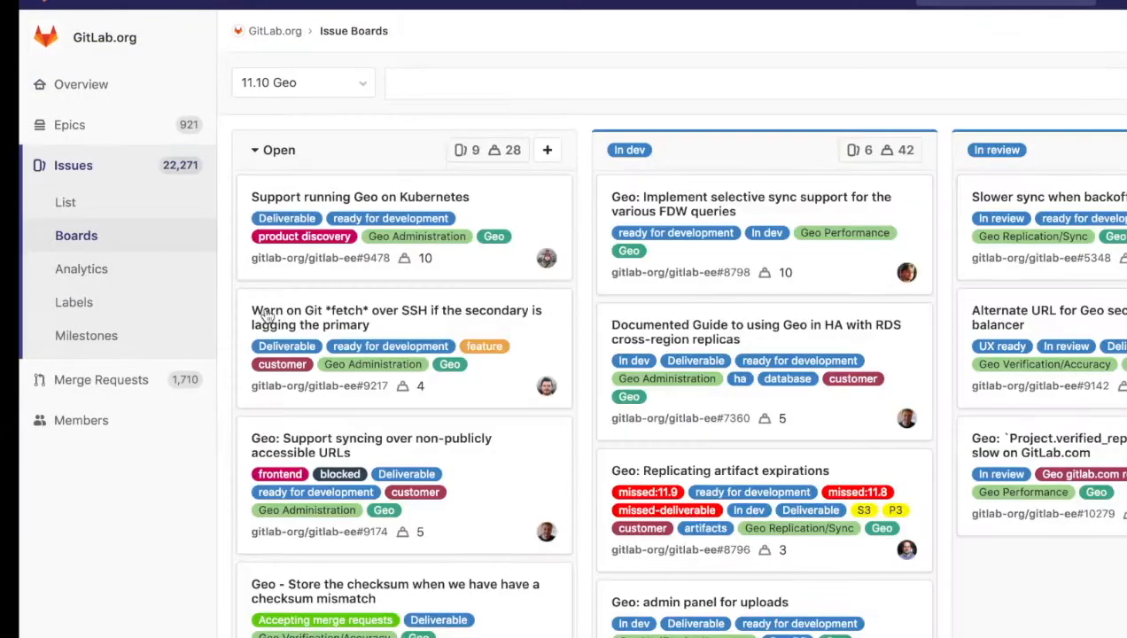
mouse_move(897, 149)
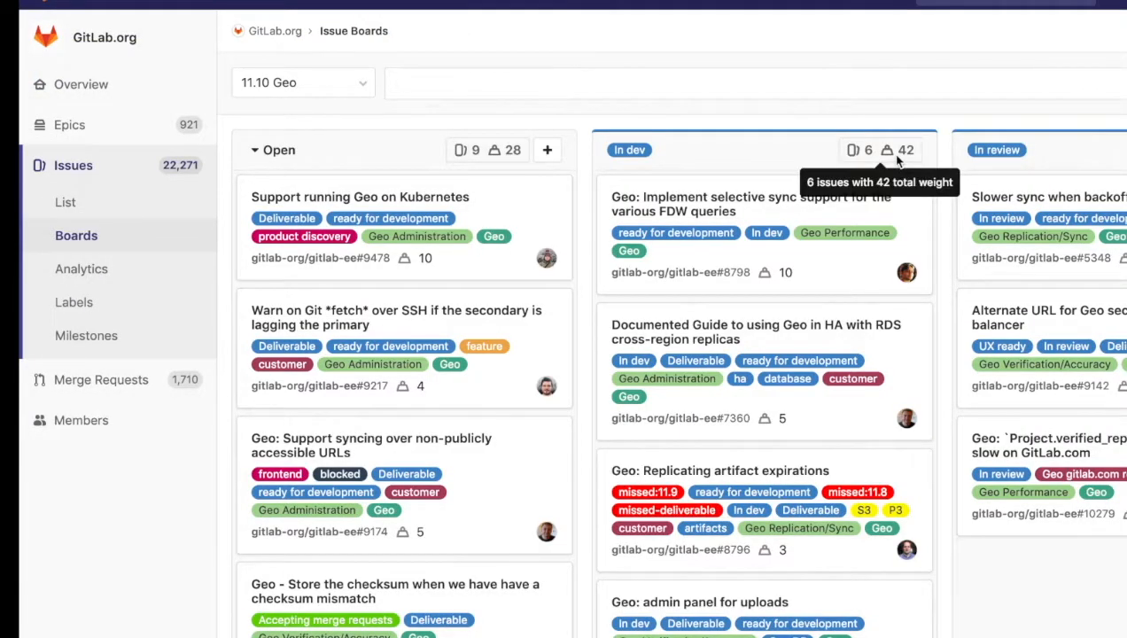
- Scroll the 11.10 Geo board to see its Open, In dev and In review columns
scroll("down", 3)
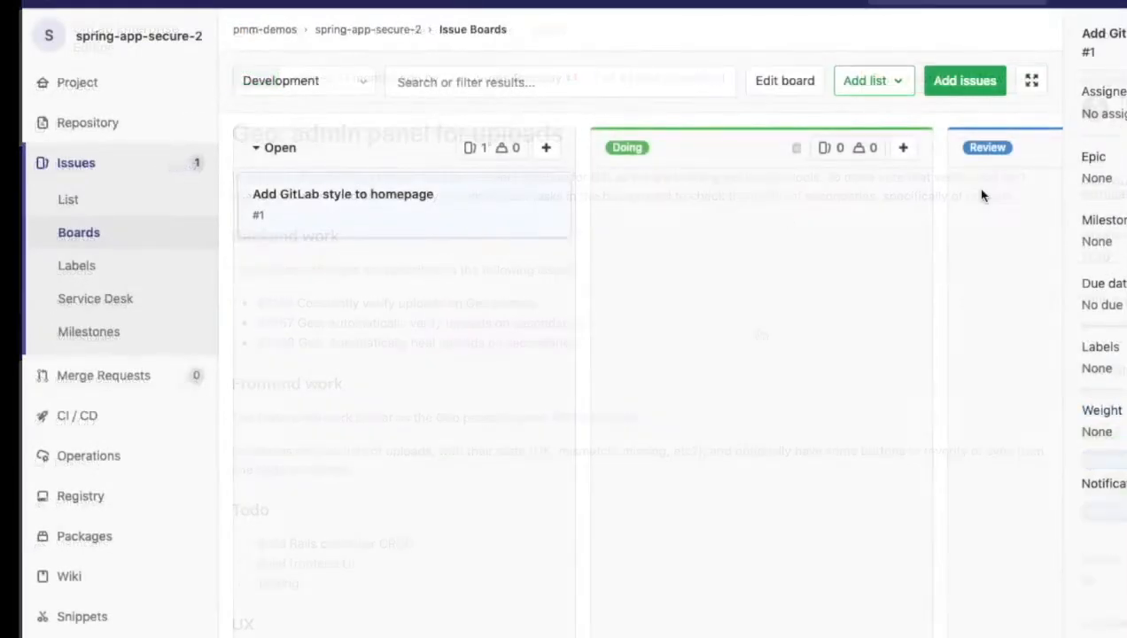
- Create a merge request from issue 'Add GitLab style to homepage' and edit its branch in the Web IDE
left_click(342, 193)
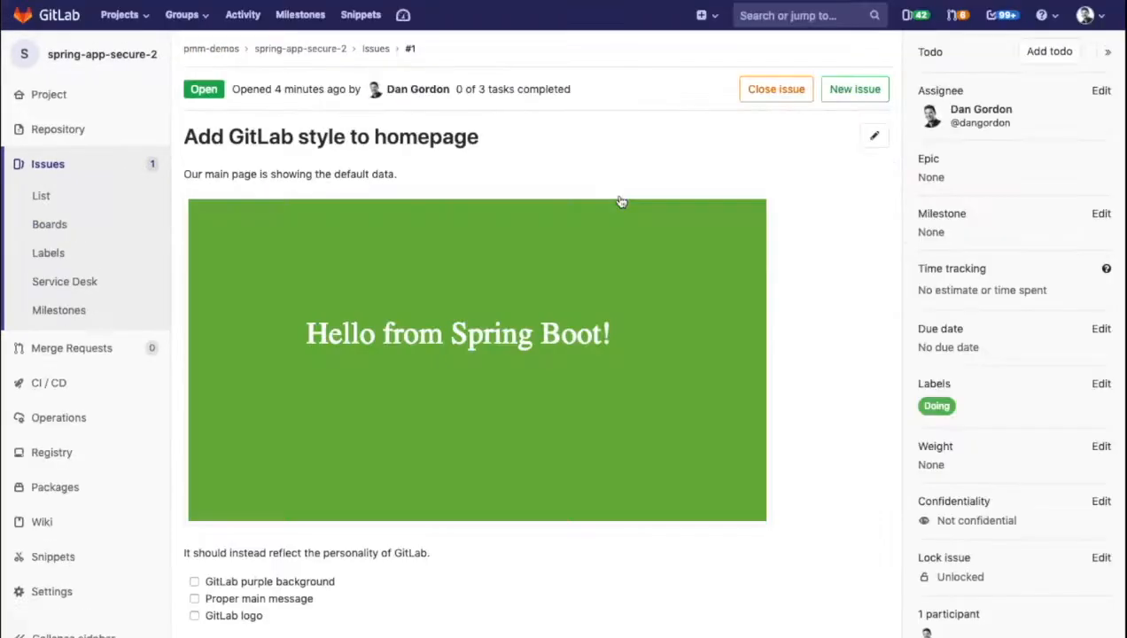
mouse_move(606, 360)
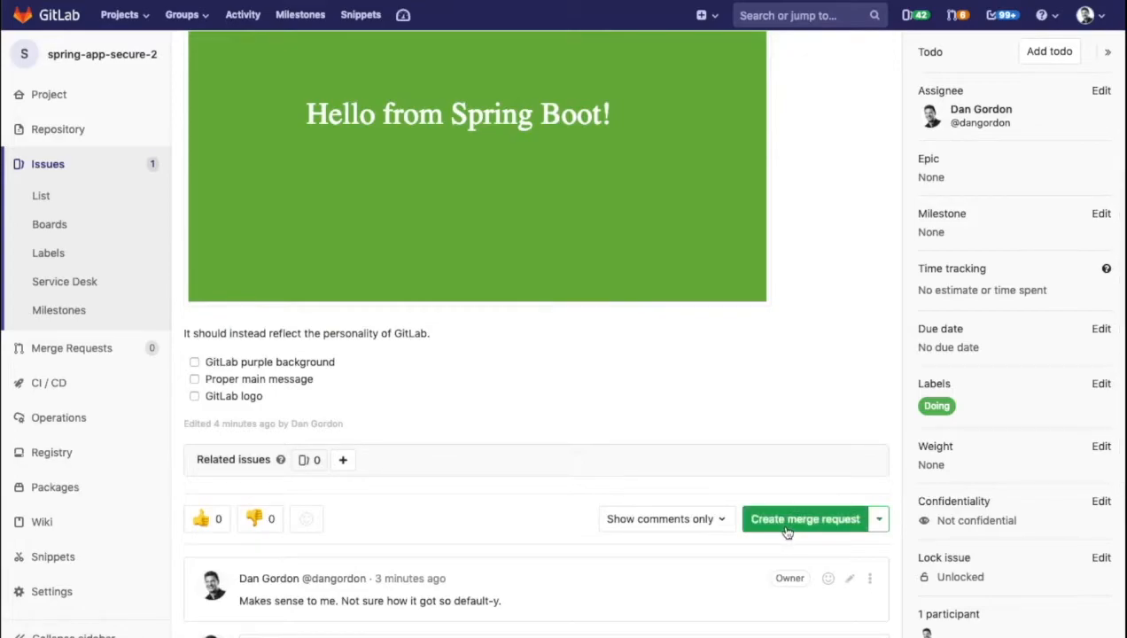
left_click(804, 519)
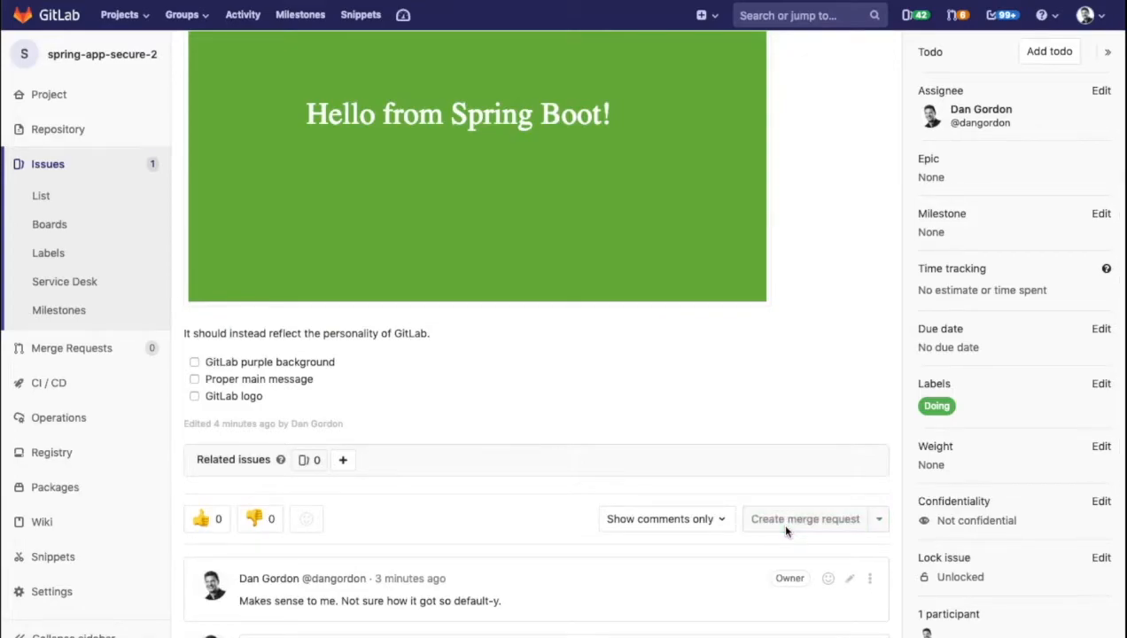
left_click(805, 517)
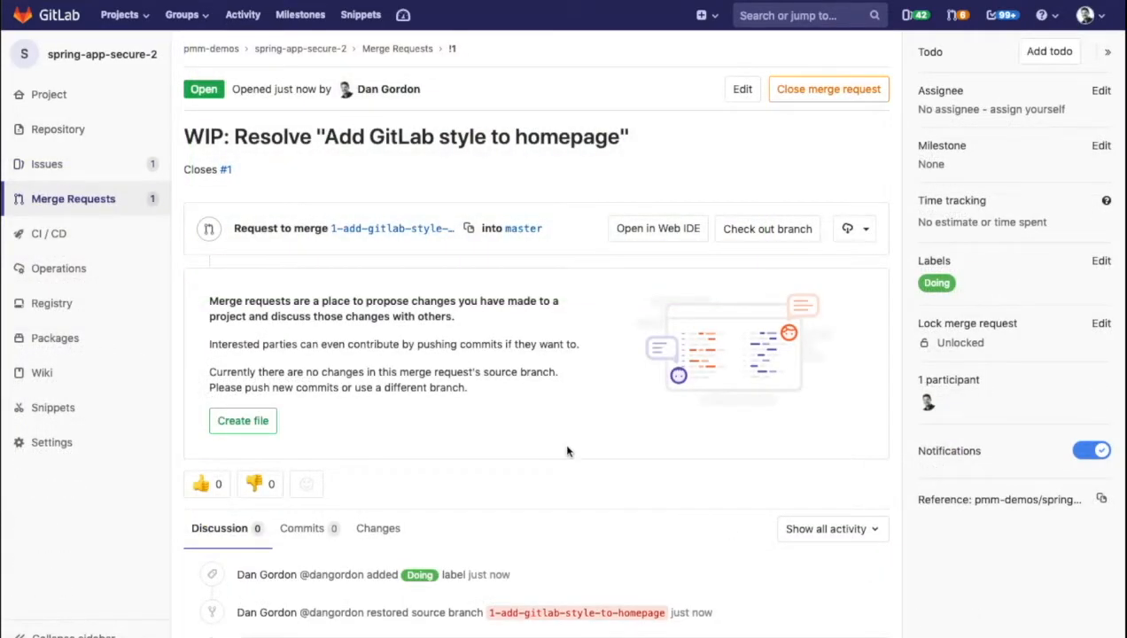
mouse_move(637, 241)
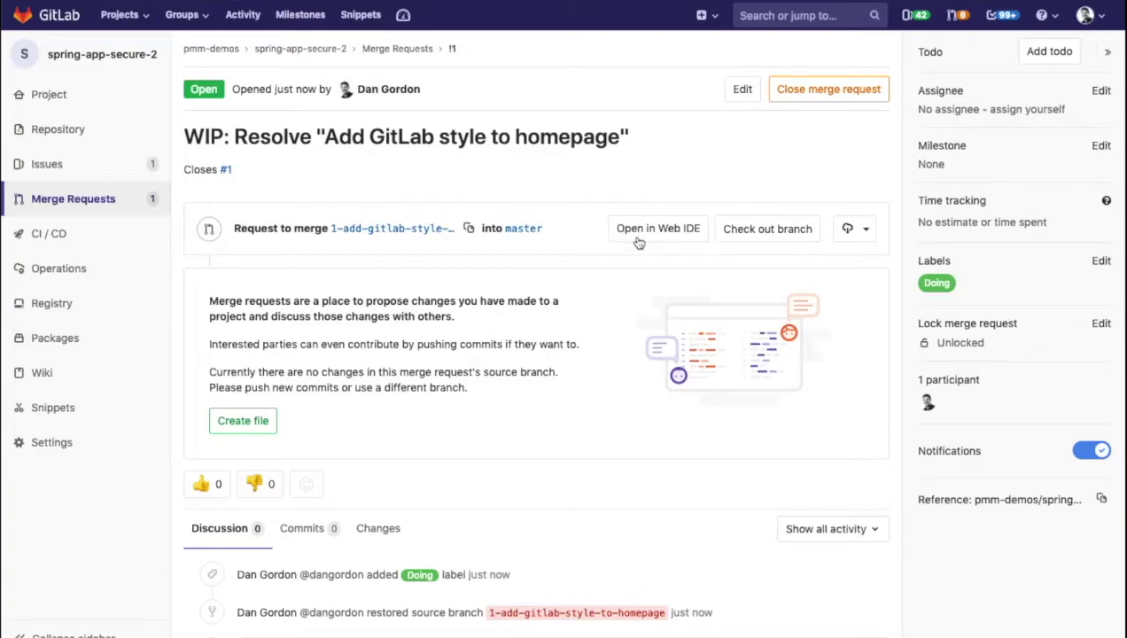
left_click(657, 227)
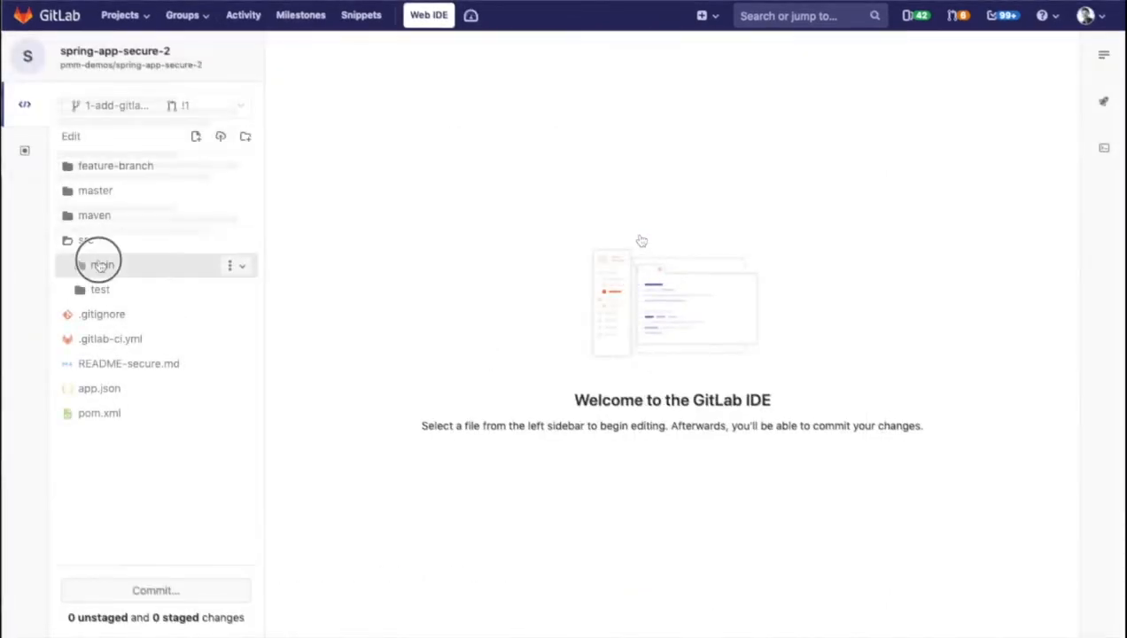
- Edit HelloController.java to use background #6b4fbb, greeting 'Hello from GitLab!' and the GitLab logo, then stage it
left_click(98, 264)
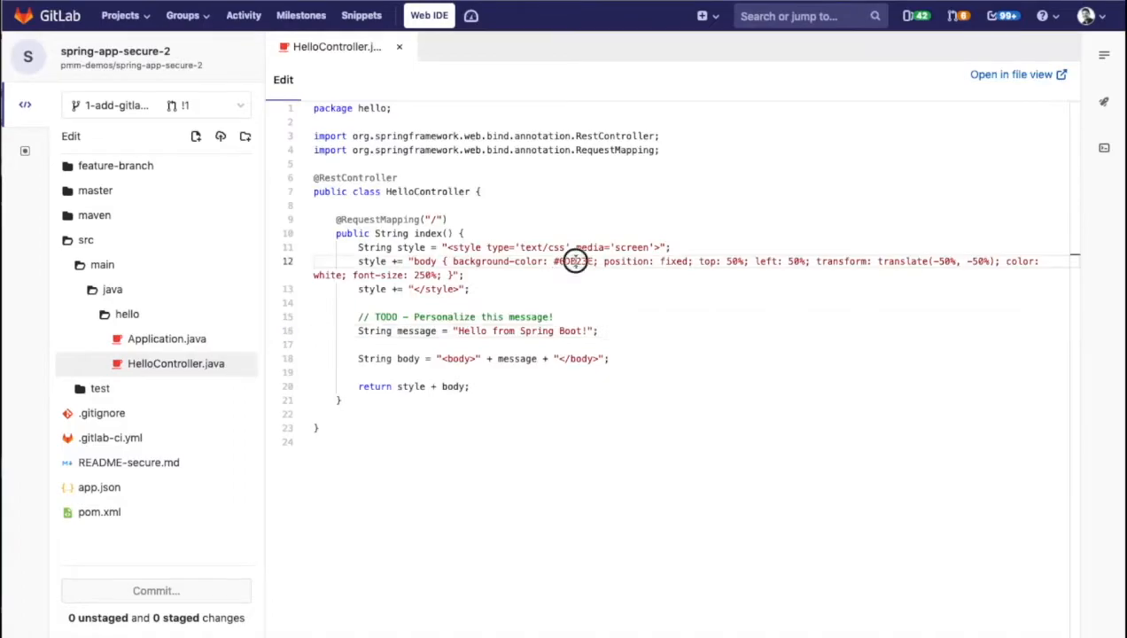
type("6b4fbb")
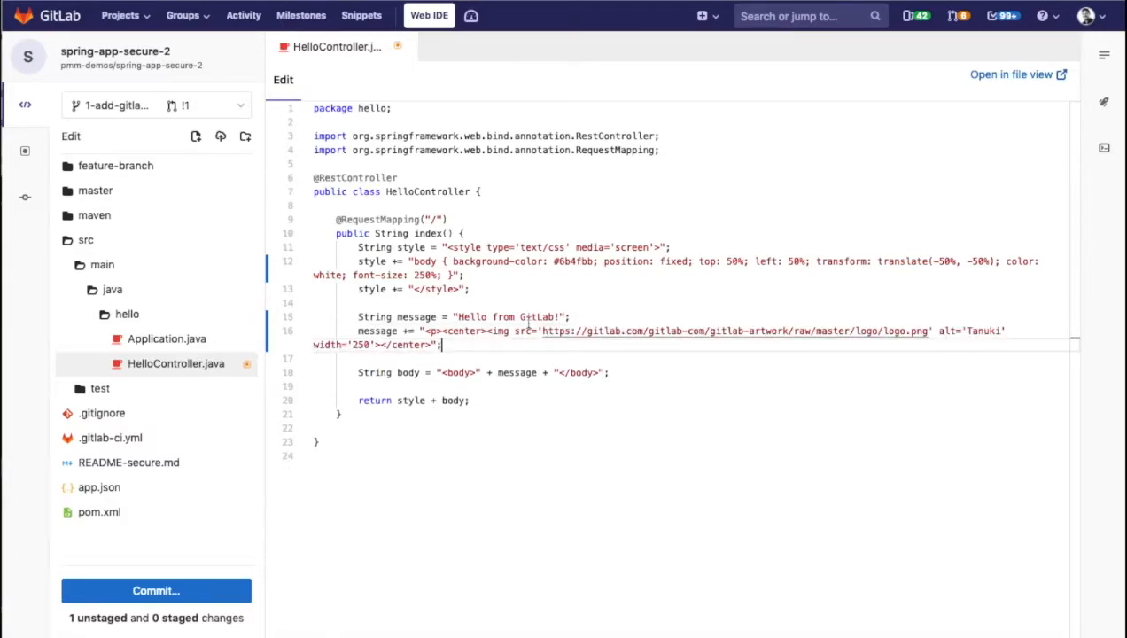
left_click(156, 592)
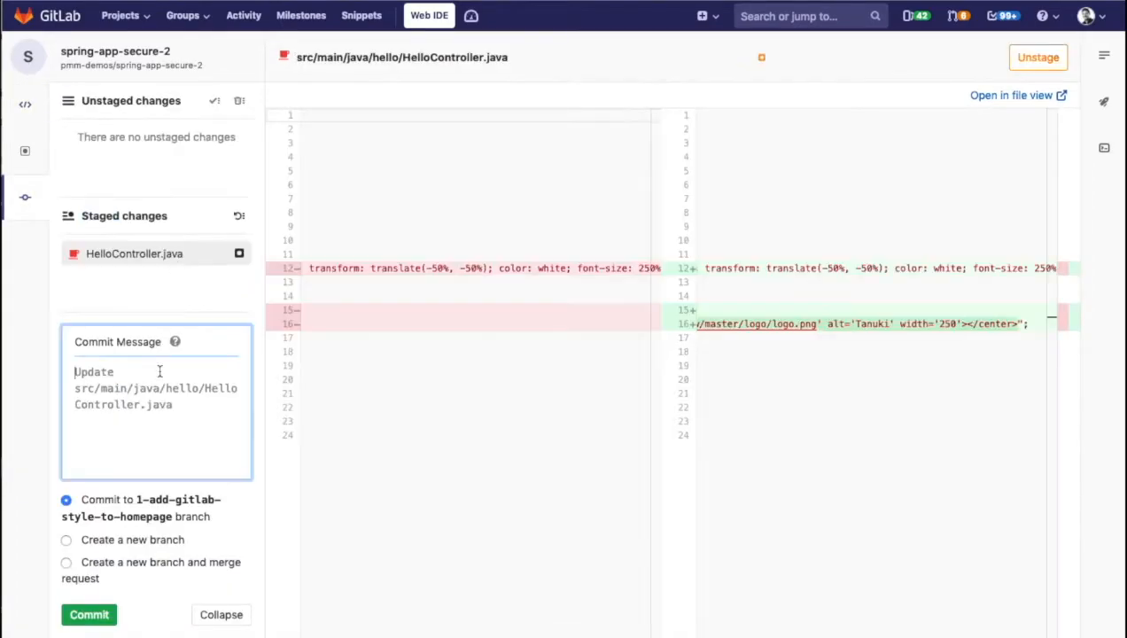
- Commit with message 'changed bg, message, and added pic' to branch 1-add-gitlab-style-to-homepage and view its pipeline
type("changed bg, message, and added")
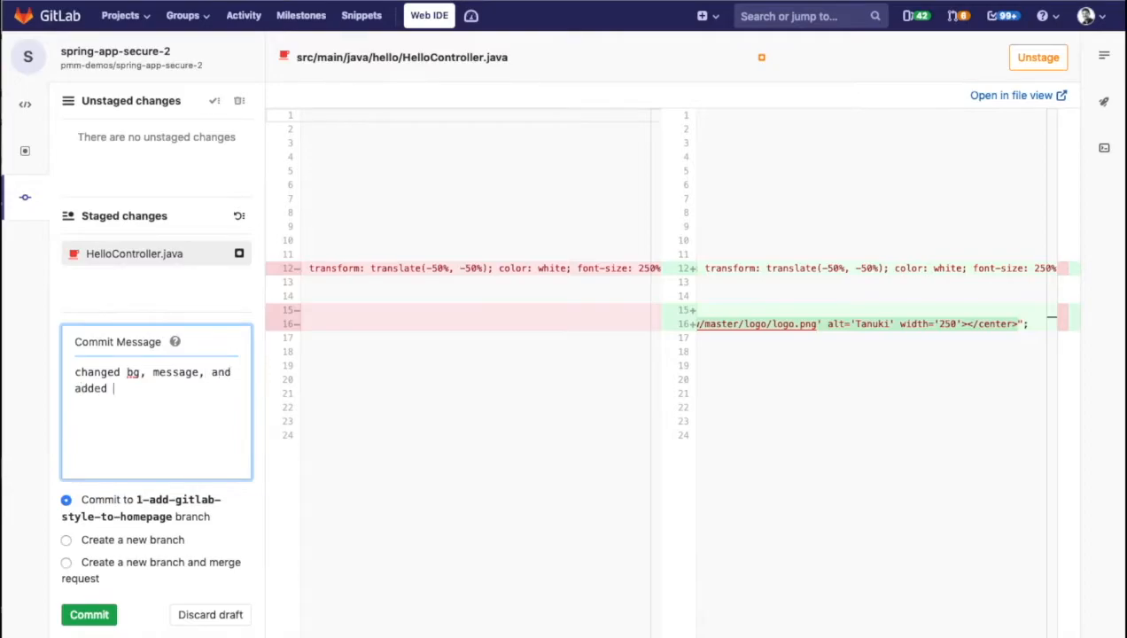
type("pic")
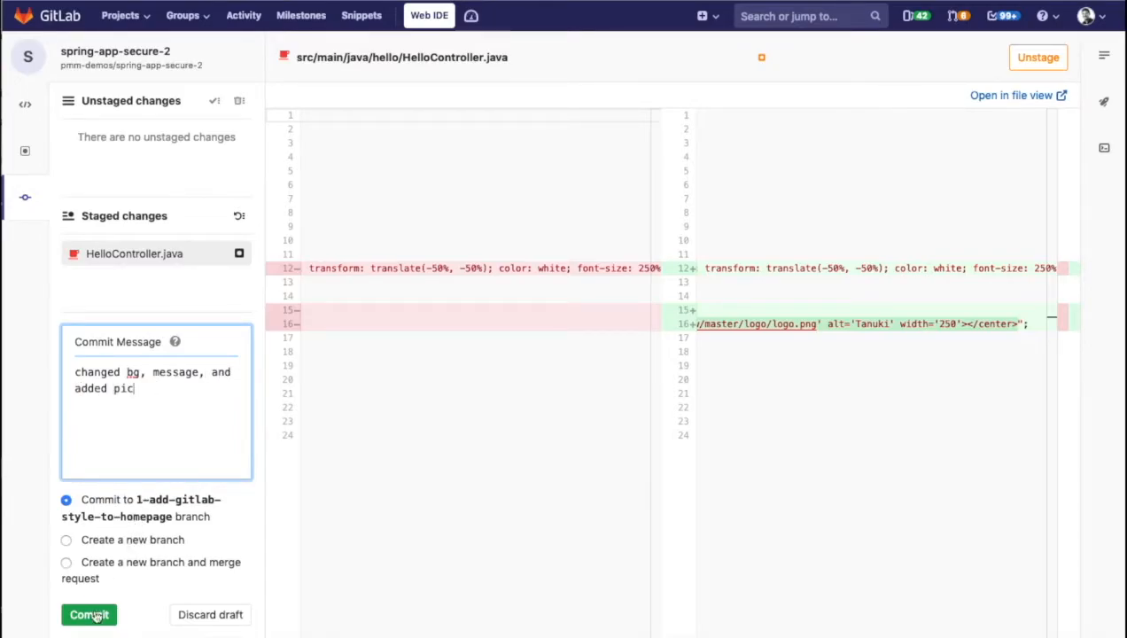
left_click(89, 615)
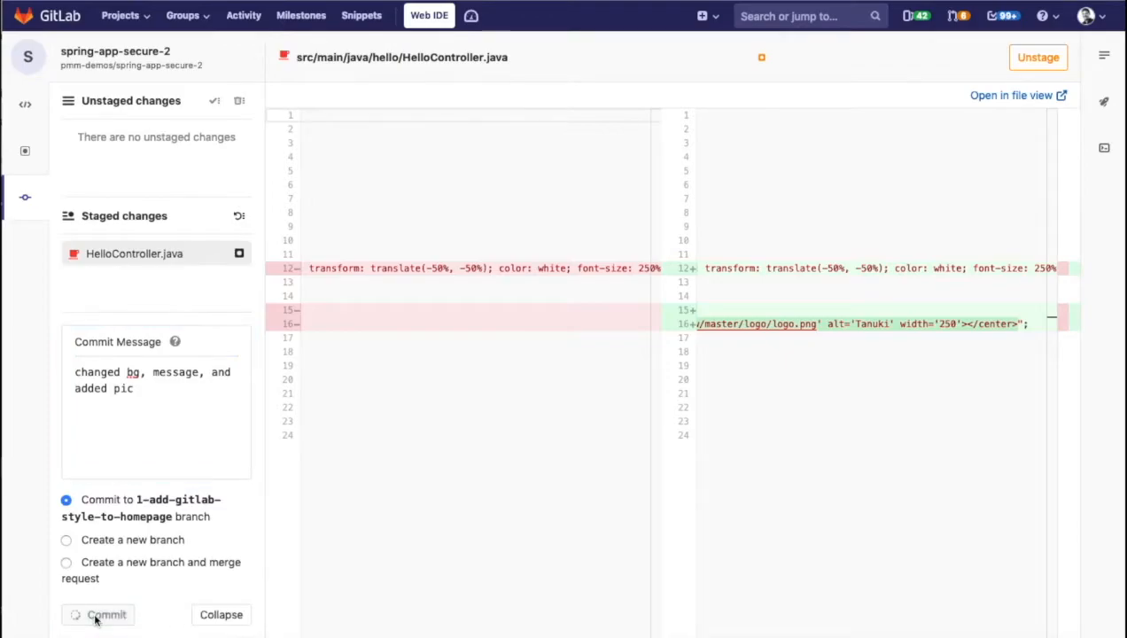
left_click(99, 615)
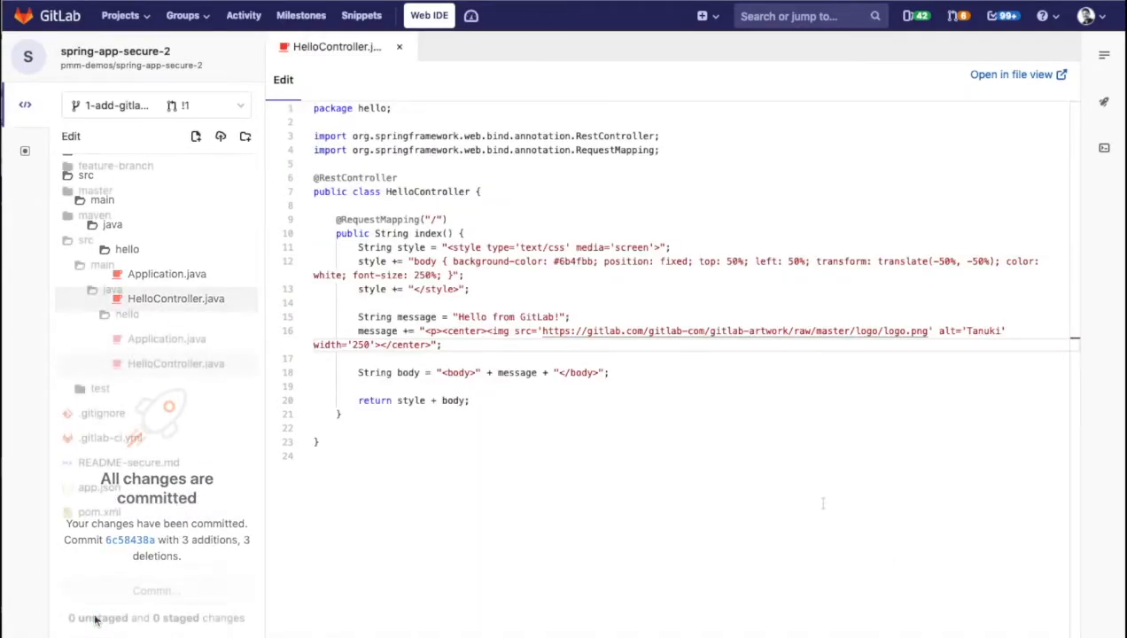
left_click(1110, 101)
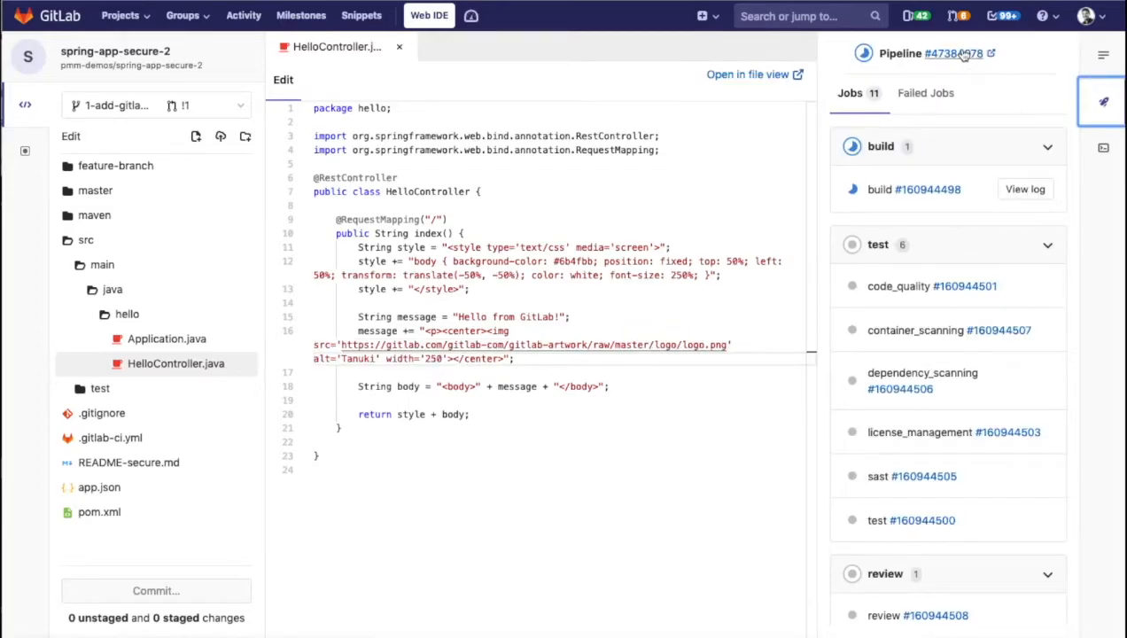
- Show the commit's pipeline with build, test and review jobs in the Web IDE sidebar
left_click(953, 53)
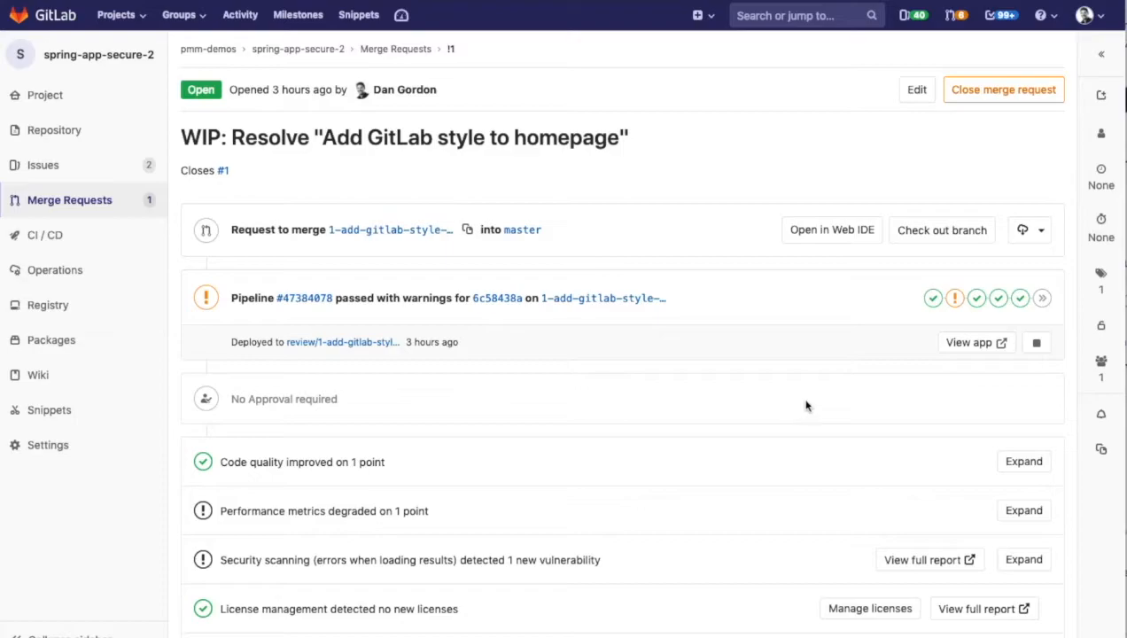
mouse_move(977, 348)
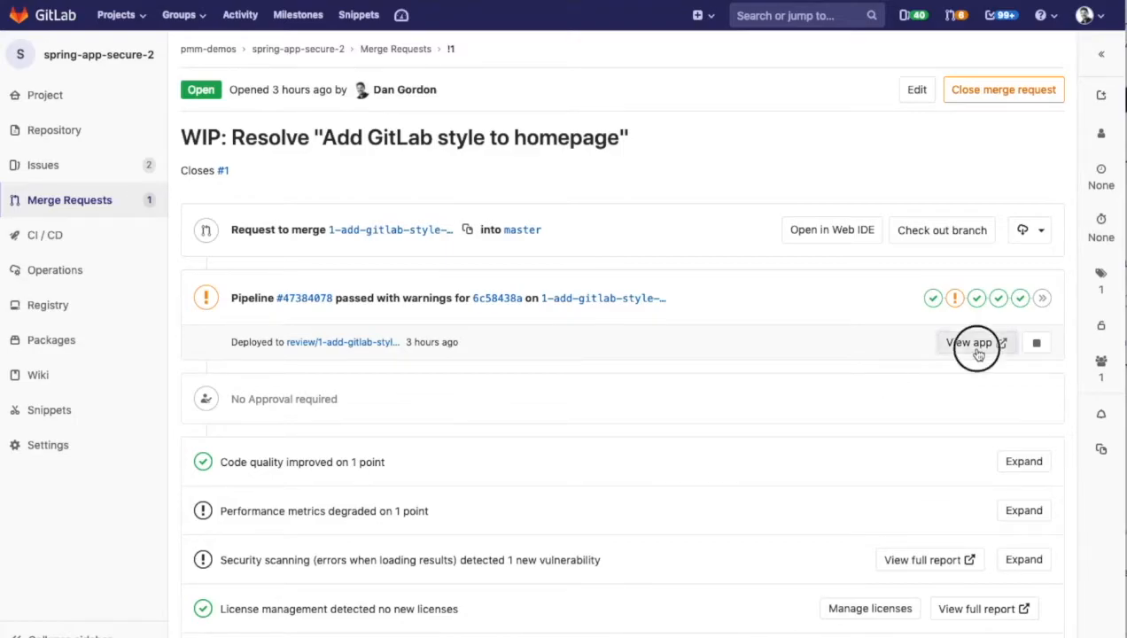
- Preview the review app, expand the code quality report, then go to the merge request's pipeline
left_click(976, 342)
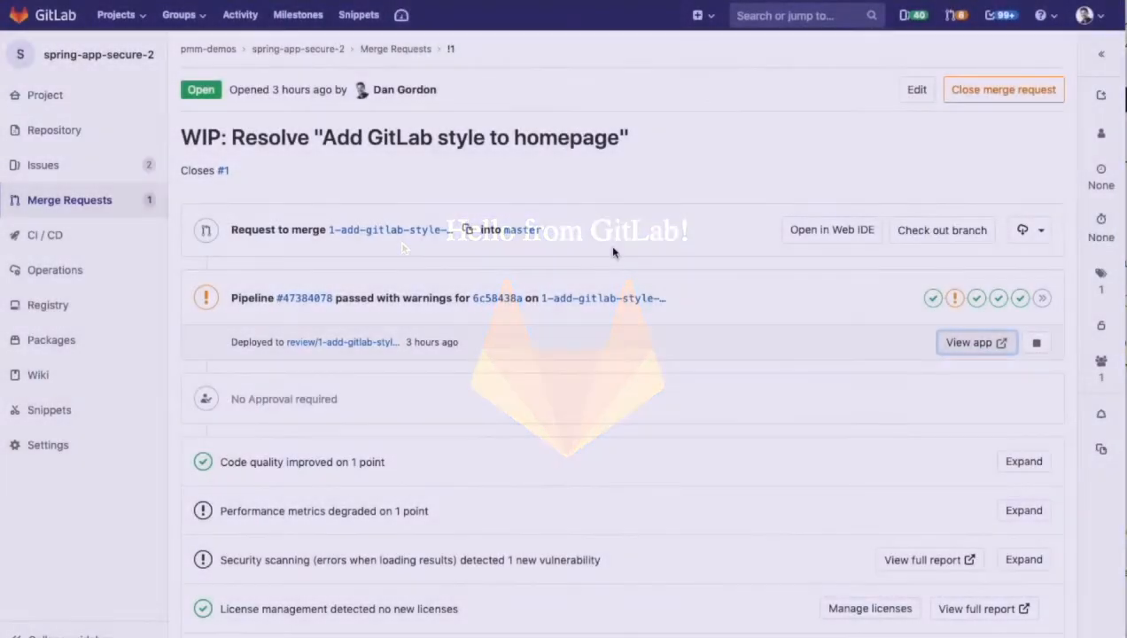
scroll("down", 3)
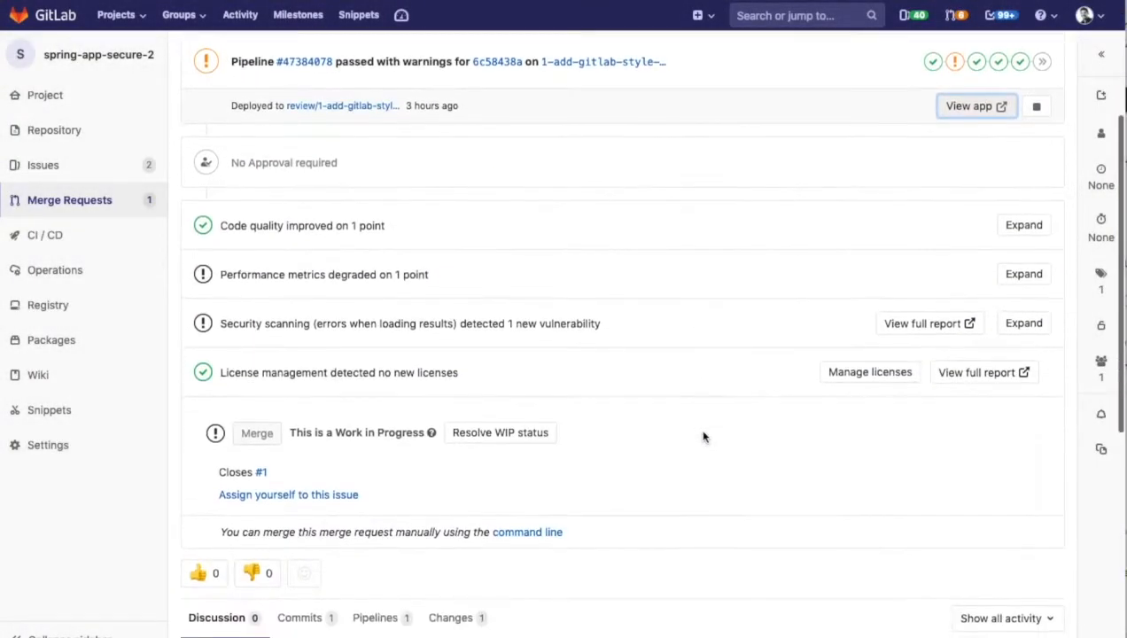
left_click(1024, 223)
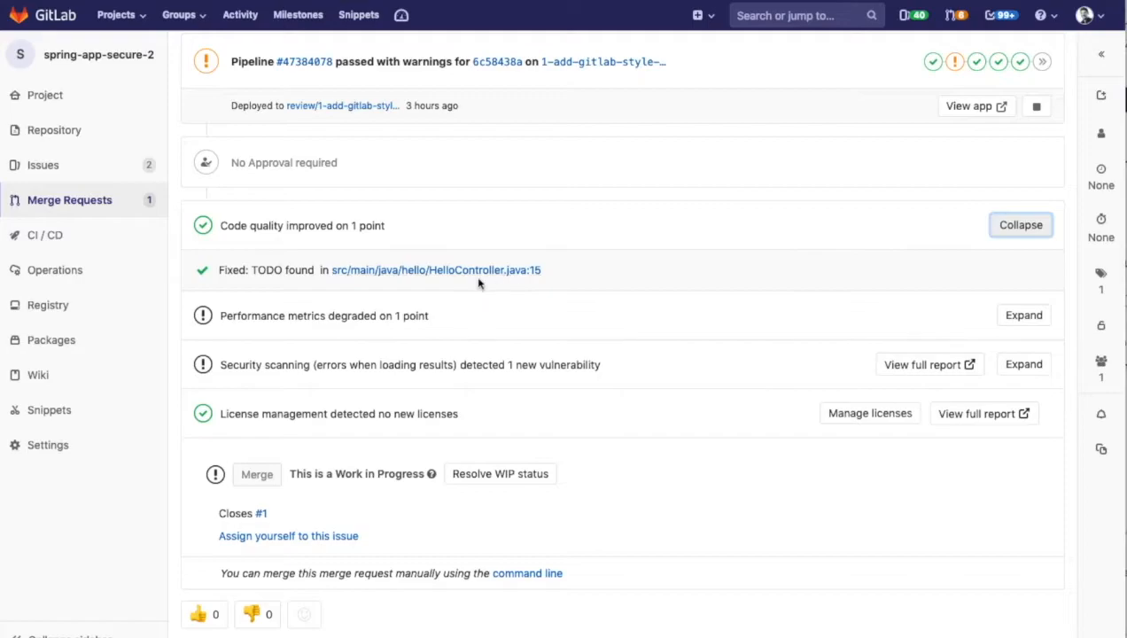
left_click(1022, 315)
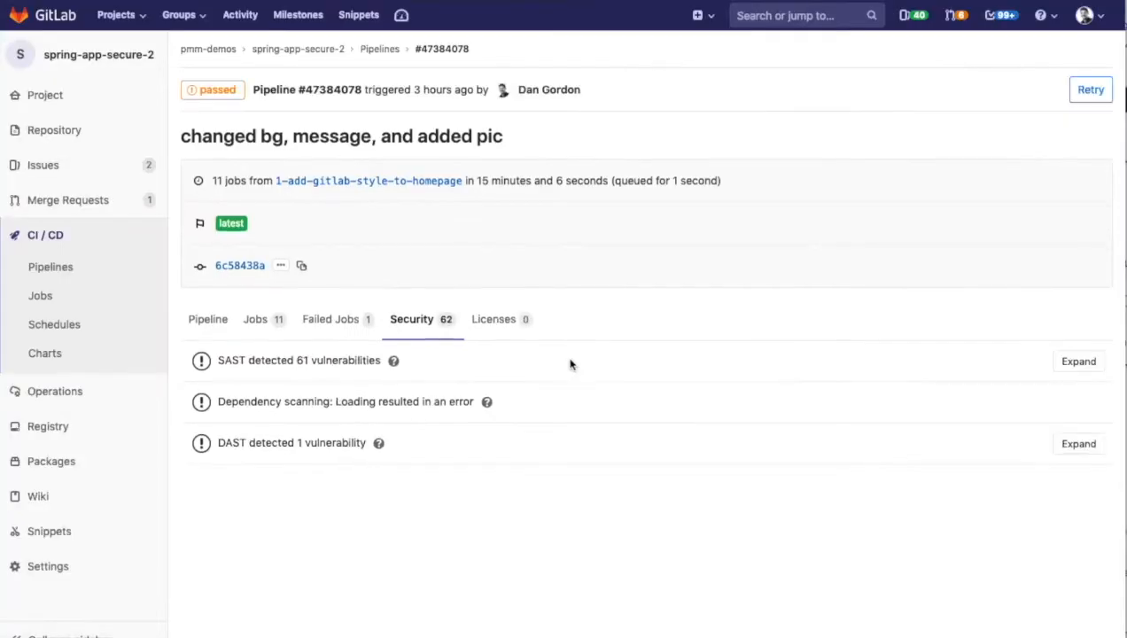
- Expand the SAST and DAST vulnerability findings on the pipeline's Security tab
left_click(1076, 361)
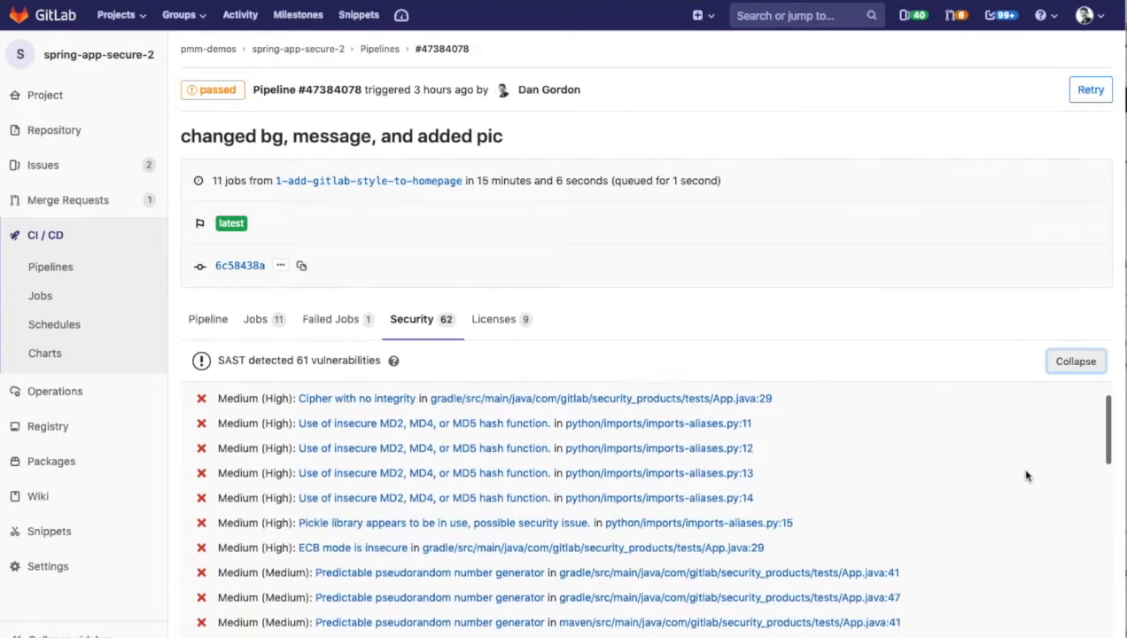
scroll("down", 3)
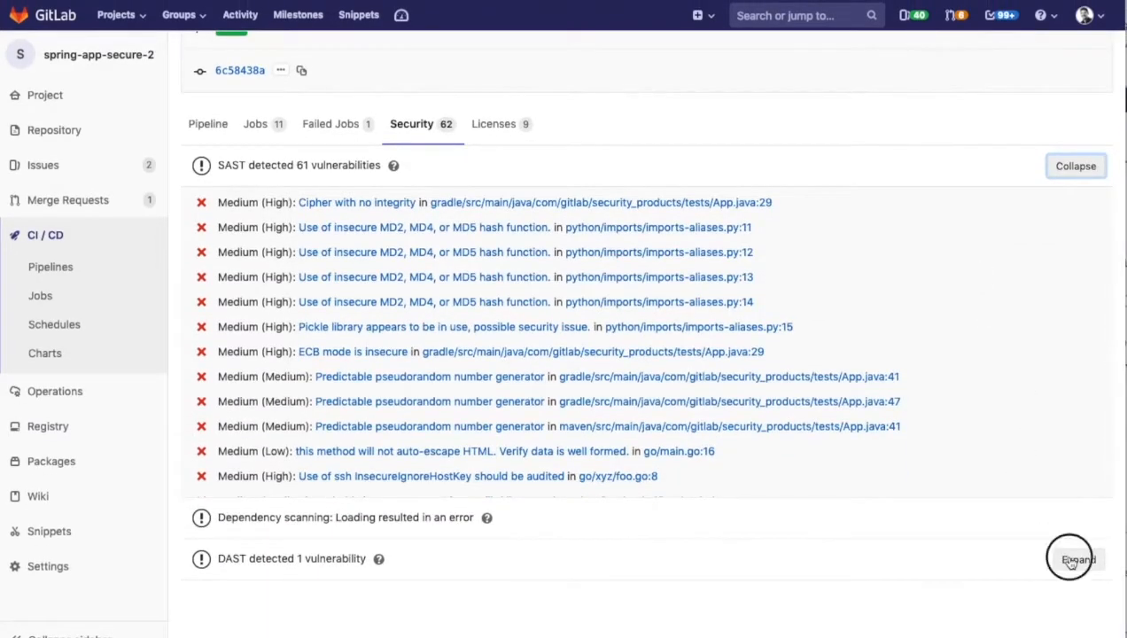
left_click(1076, 560)
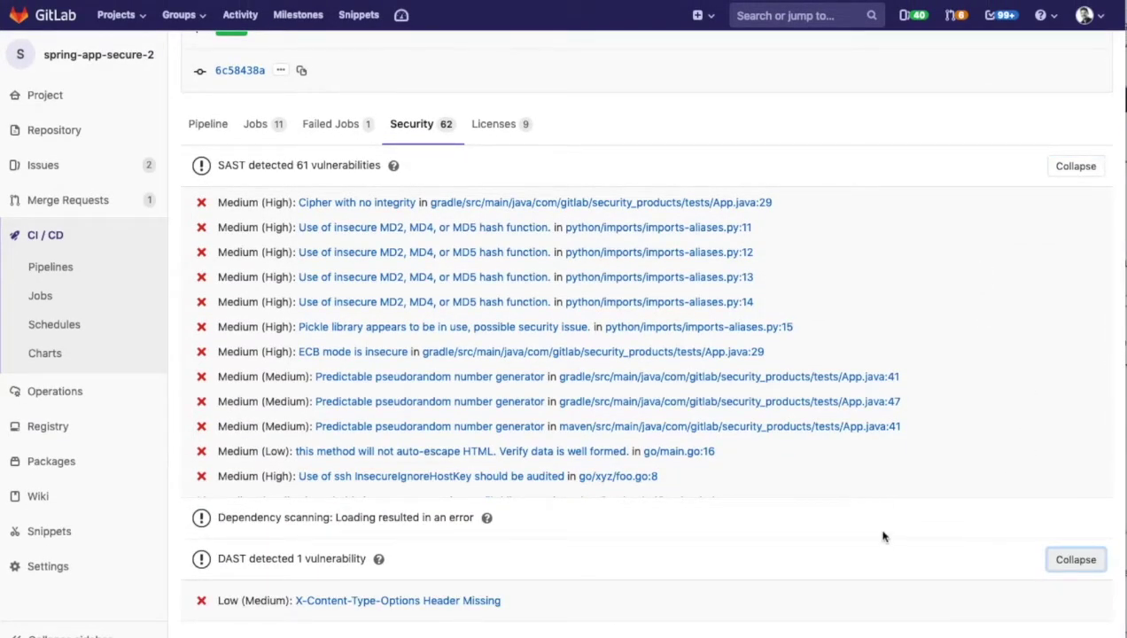
scroll("up", 3)
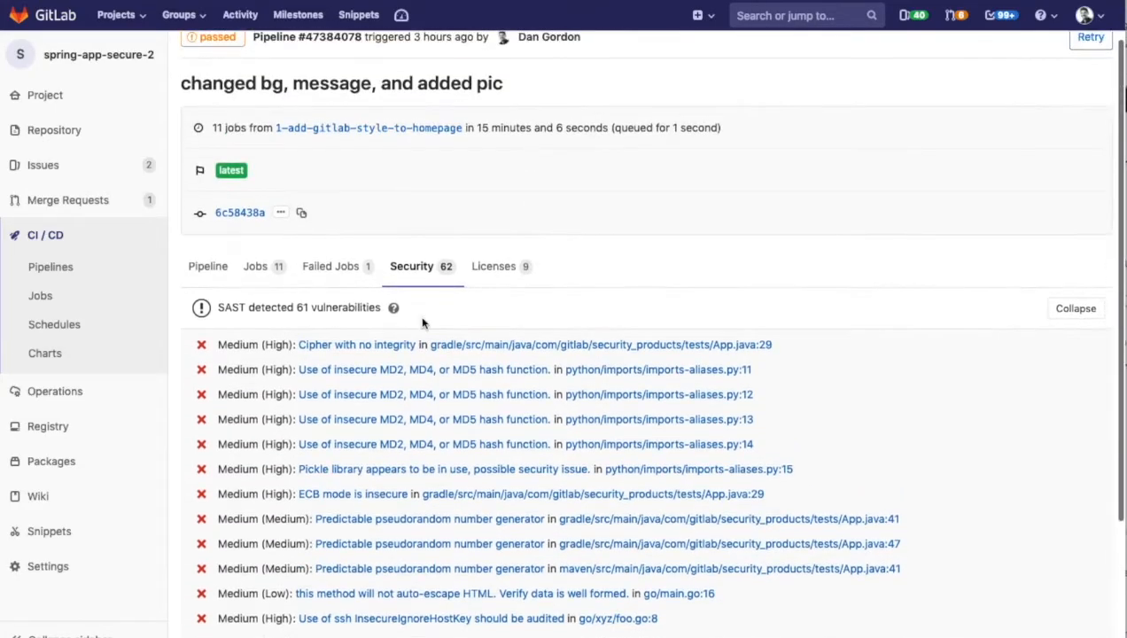
- Dismiss the 'Cipher with no integrity' finding and go to the GitLab.org group
left_click(354, 343)
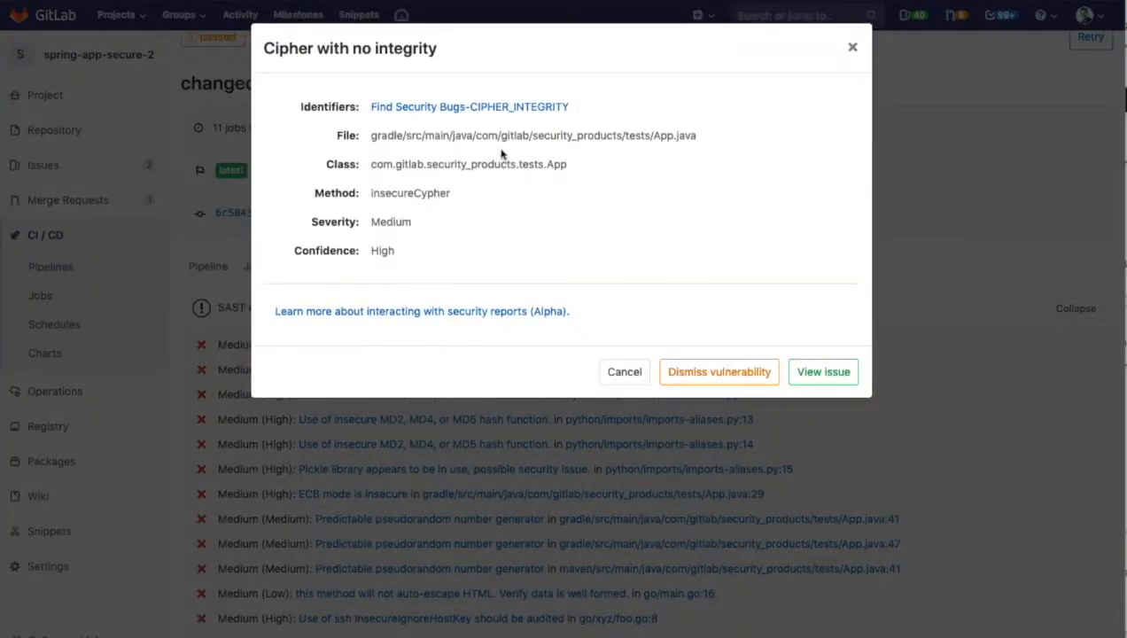
left_click(719, 372)
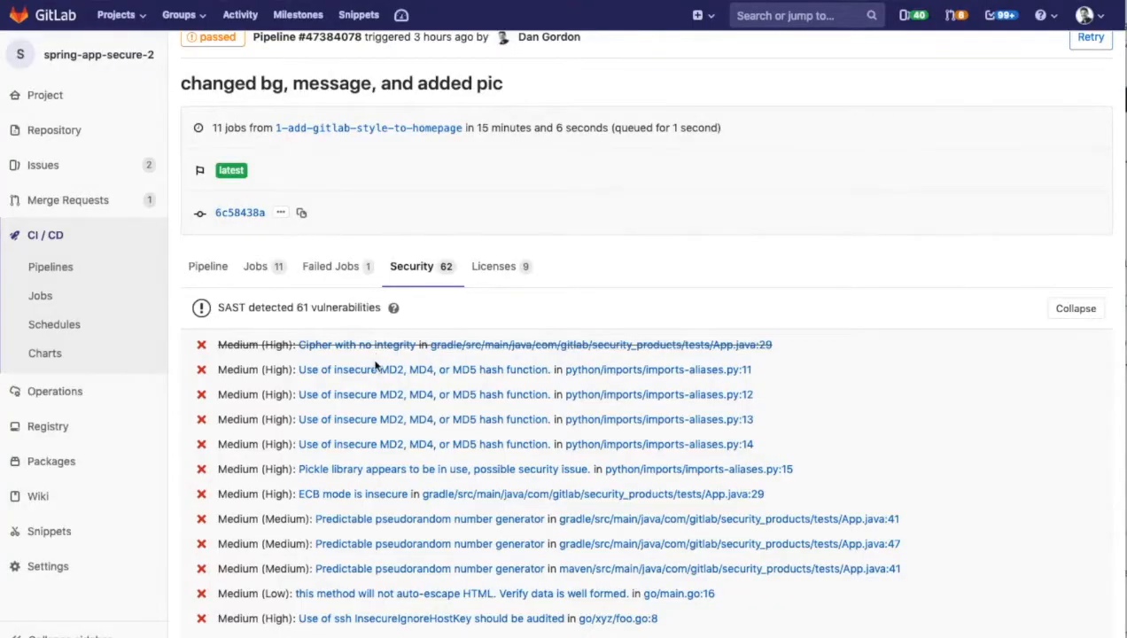
left_click(403, 370)
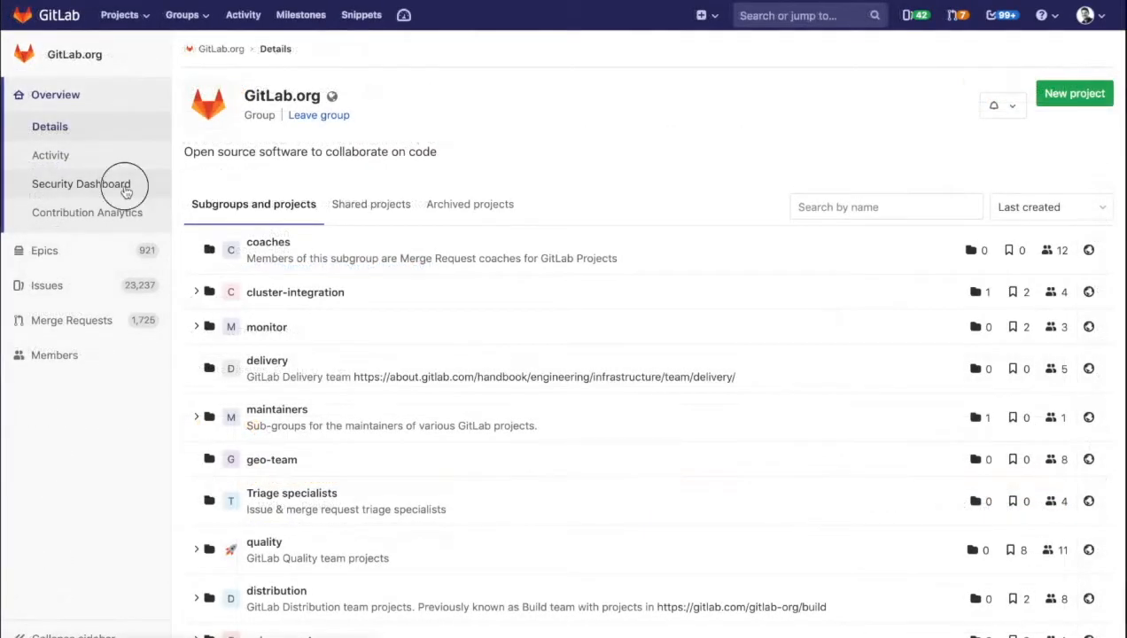
- Review the GitLab.org Security Dashboard, toggling the Severity filter to Undefined and back to All
left_click(81, 182)
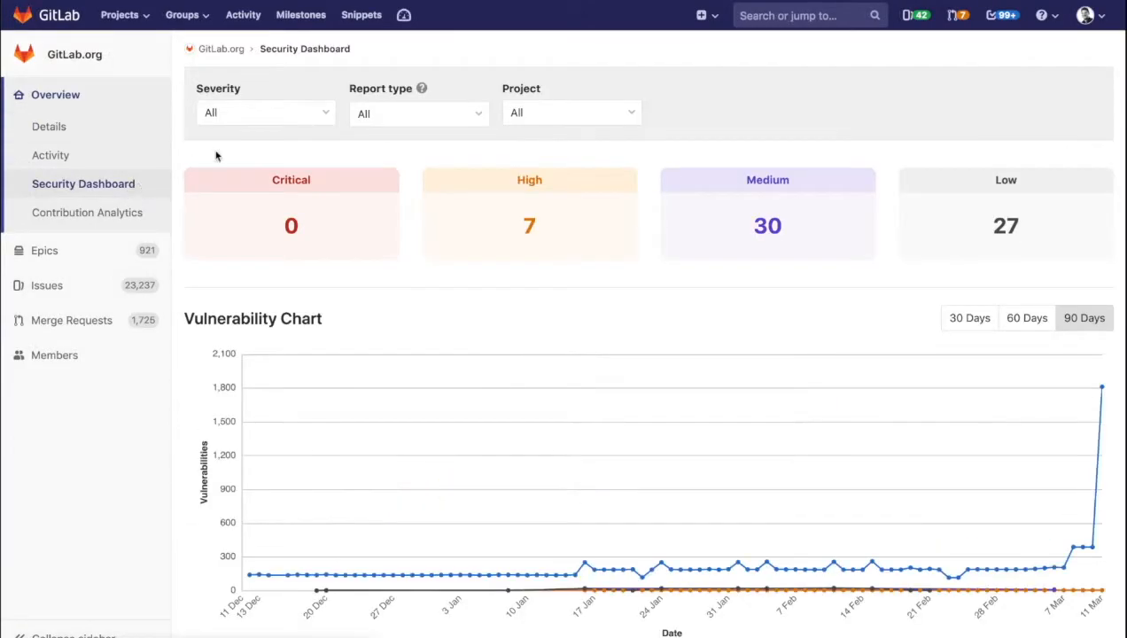
left_click(264, 114)
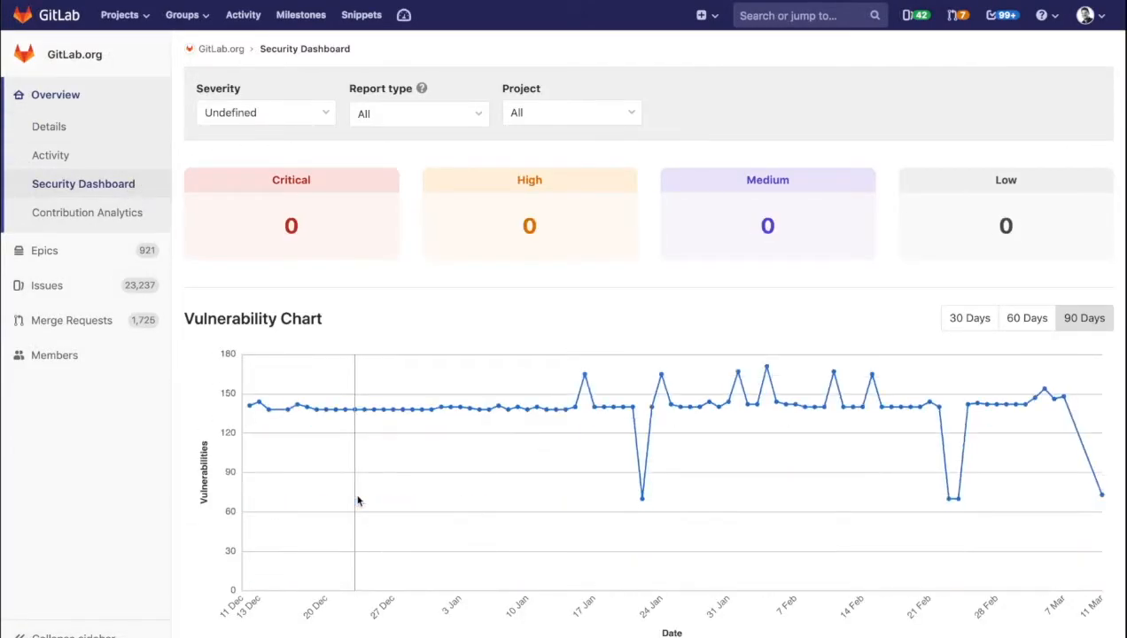
left_click(266, 113)
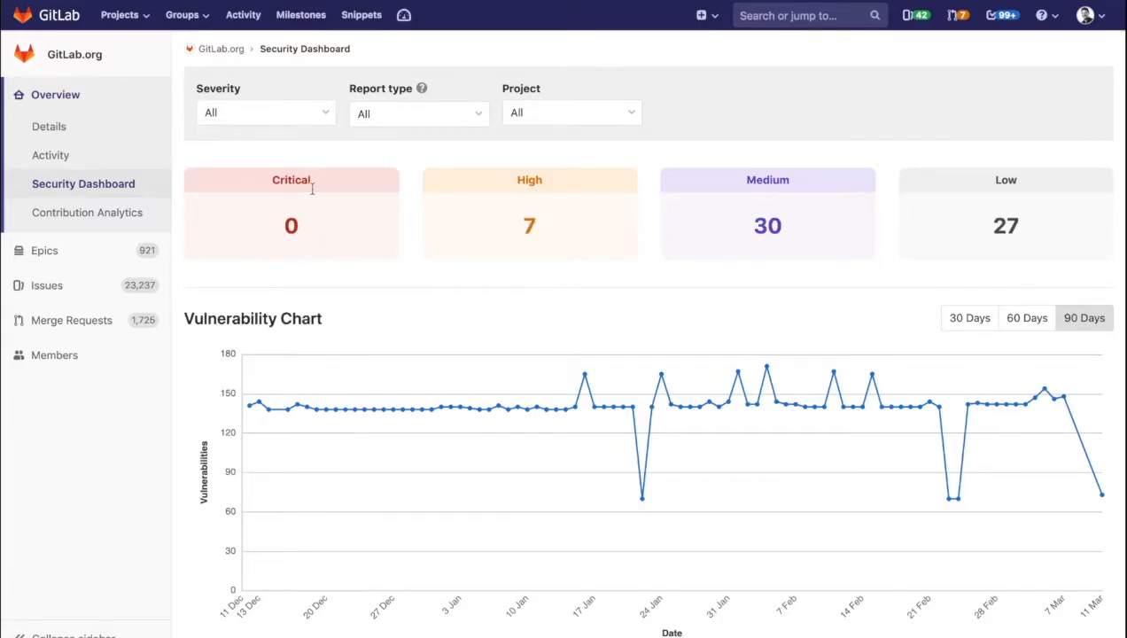
scroll("down", 3)
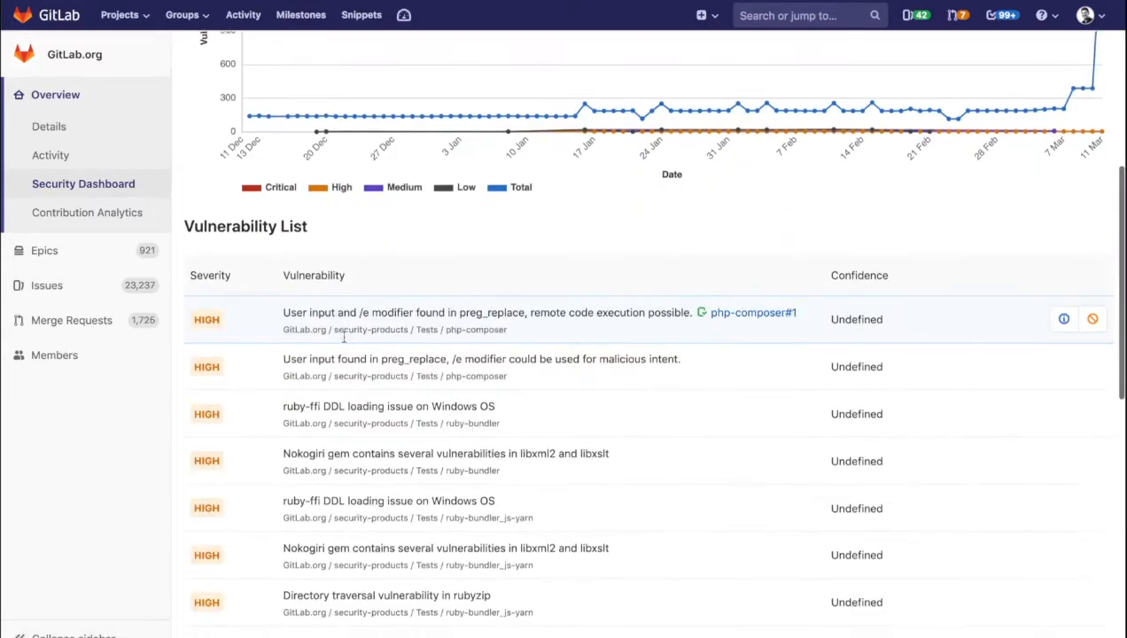
scroll("down", 3)
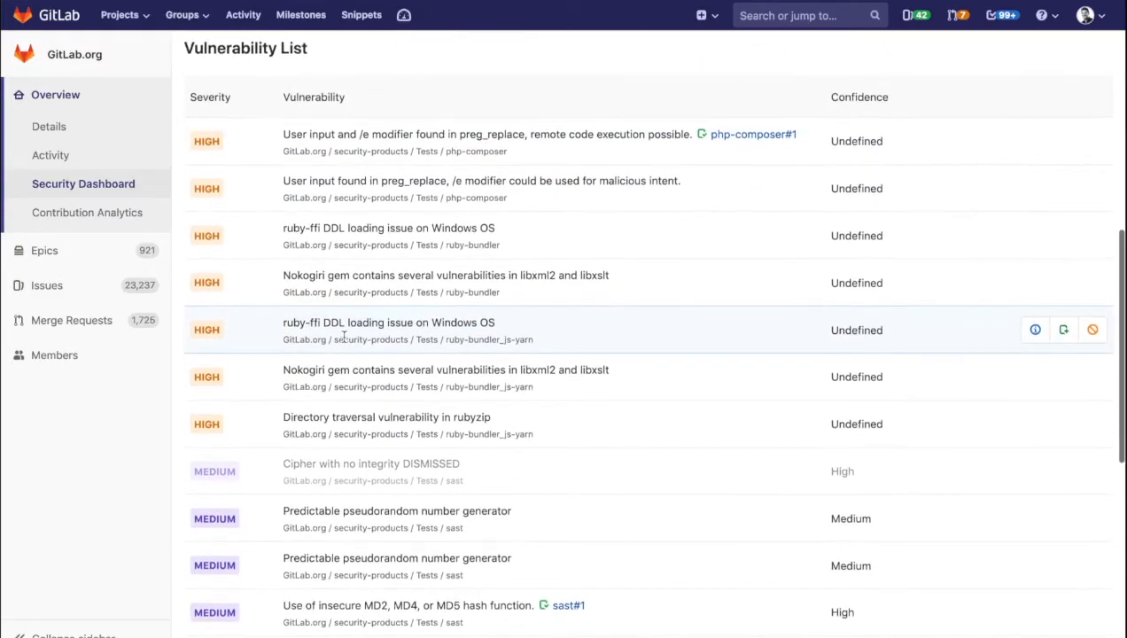
mouse_move(776, 195)
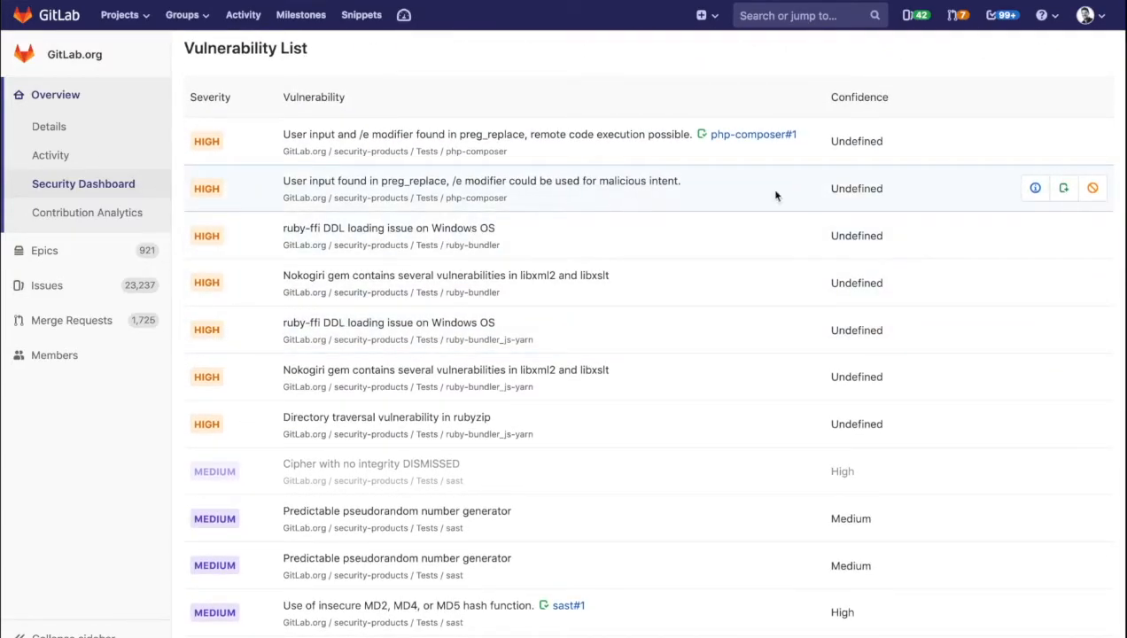
mouse_move(1092, 188)
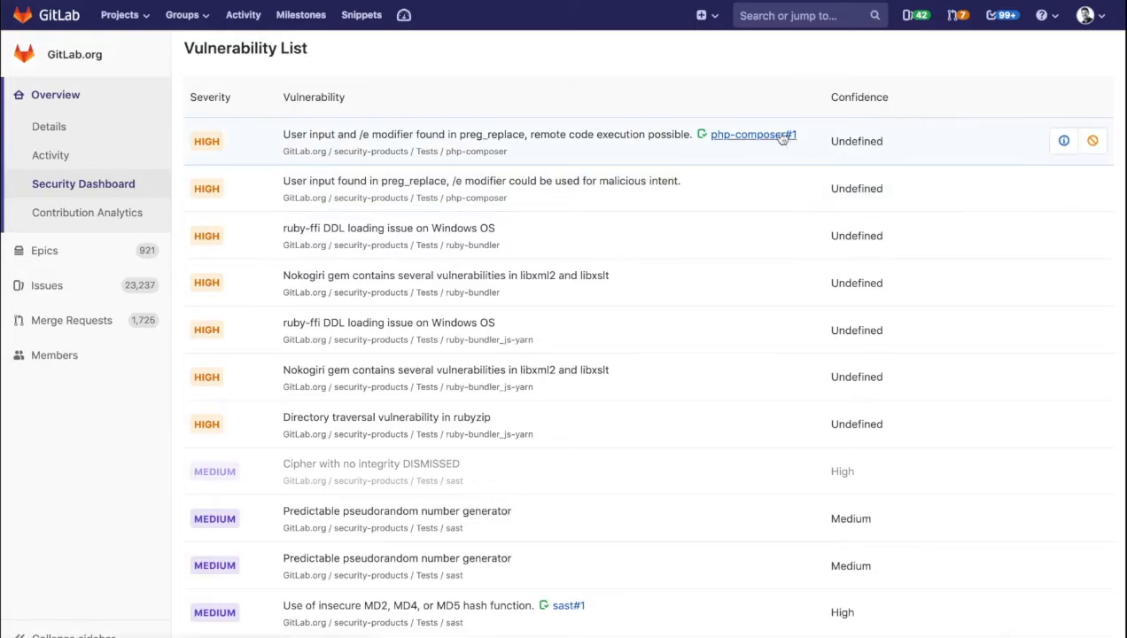
- View the issue linked to the high-severity preg_replace code execution finding
left_click(507, 135)
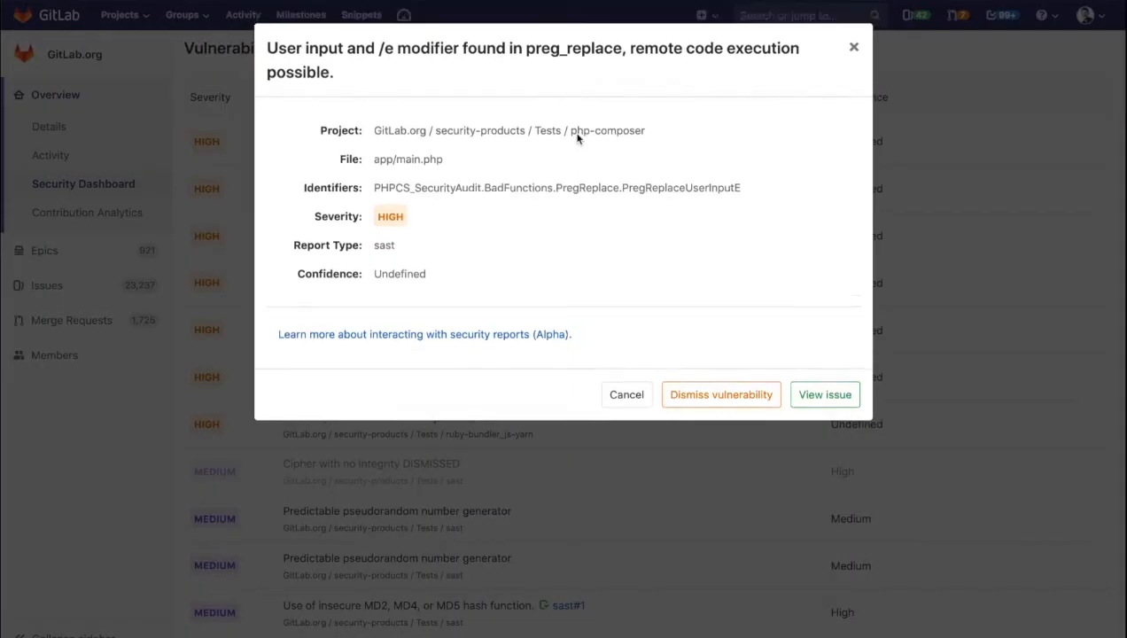
mouse_move(826, 394)
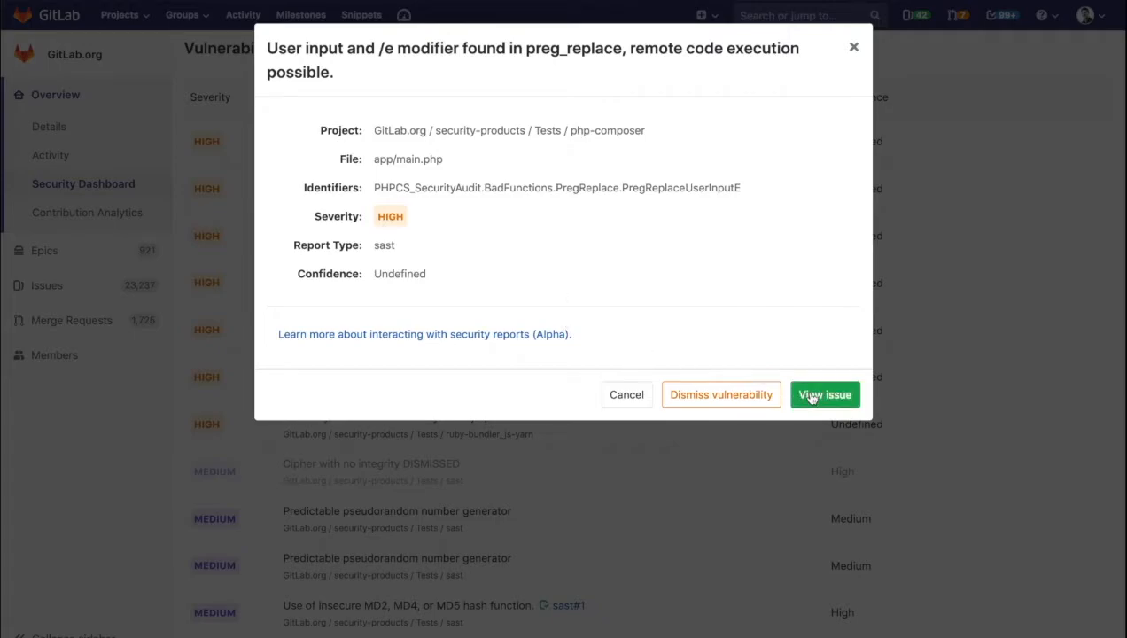
left_click(824, 393)
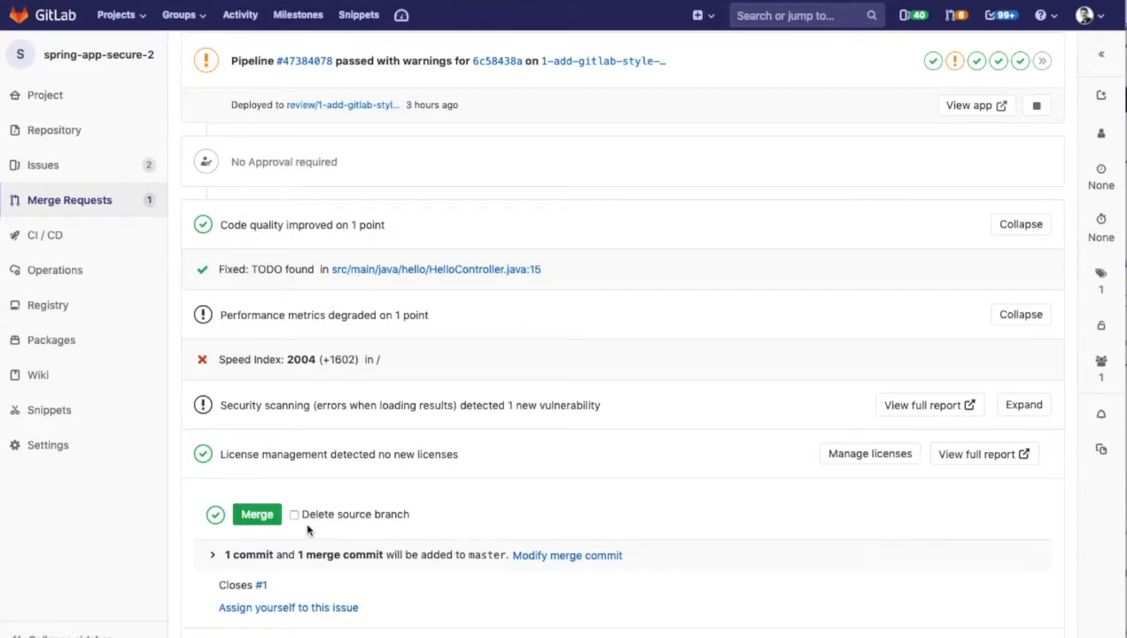
- Merge the merge request into master and view the deployed production app
left_click(255, 514)
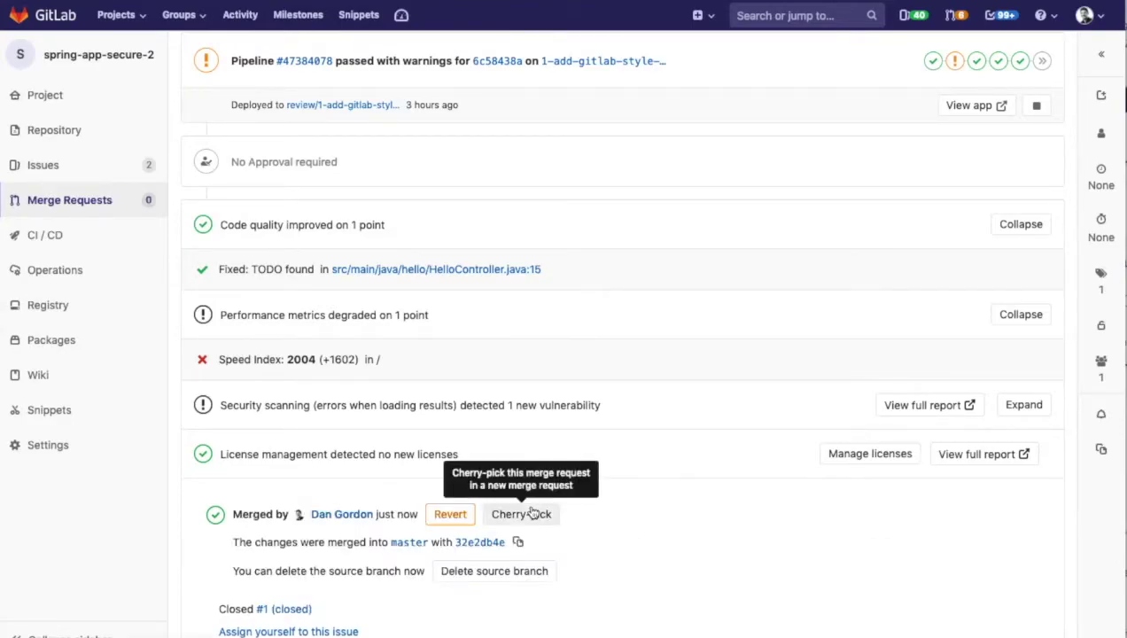
scroll("down", 3)
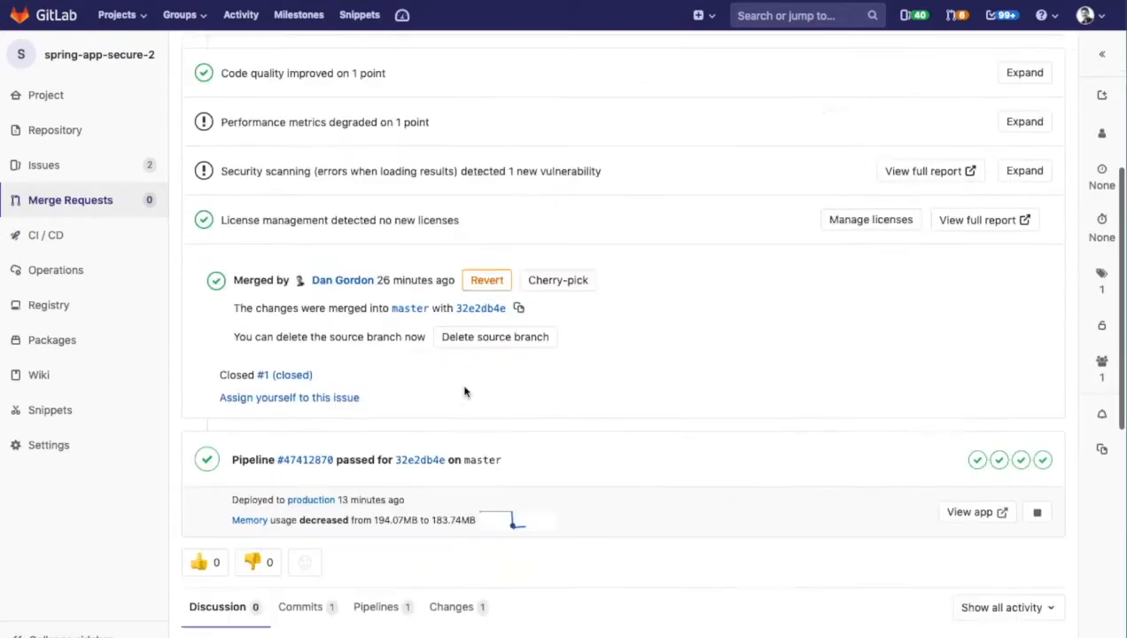
scroll("down", 3)
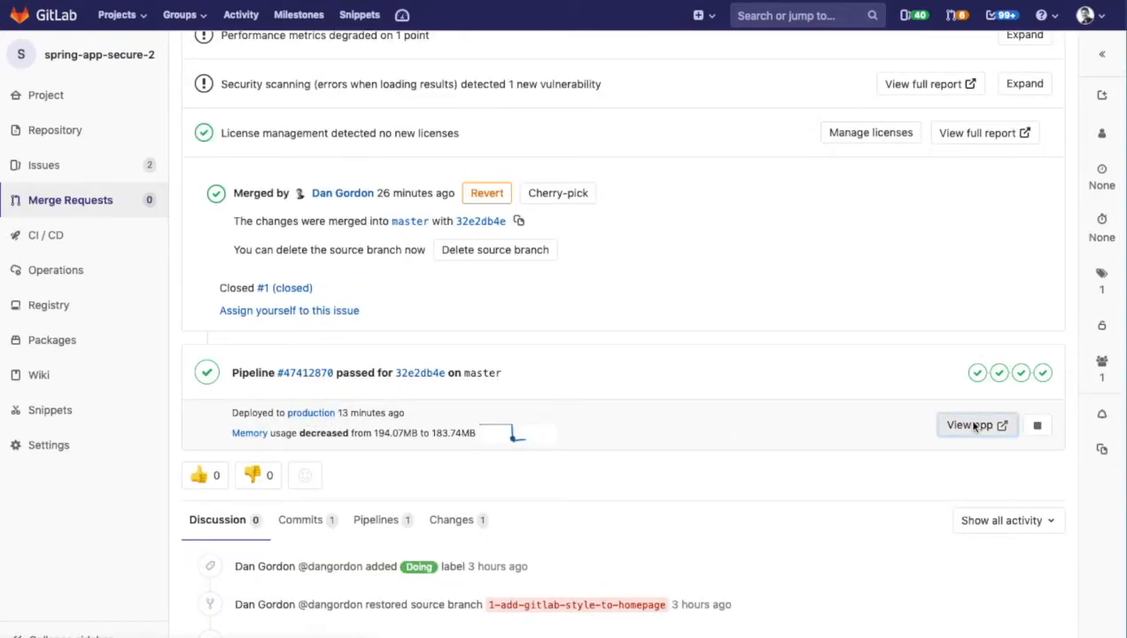
left_click(978, 425)
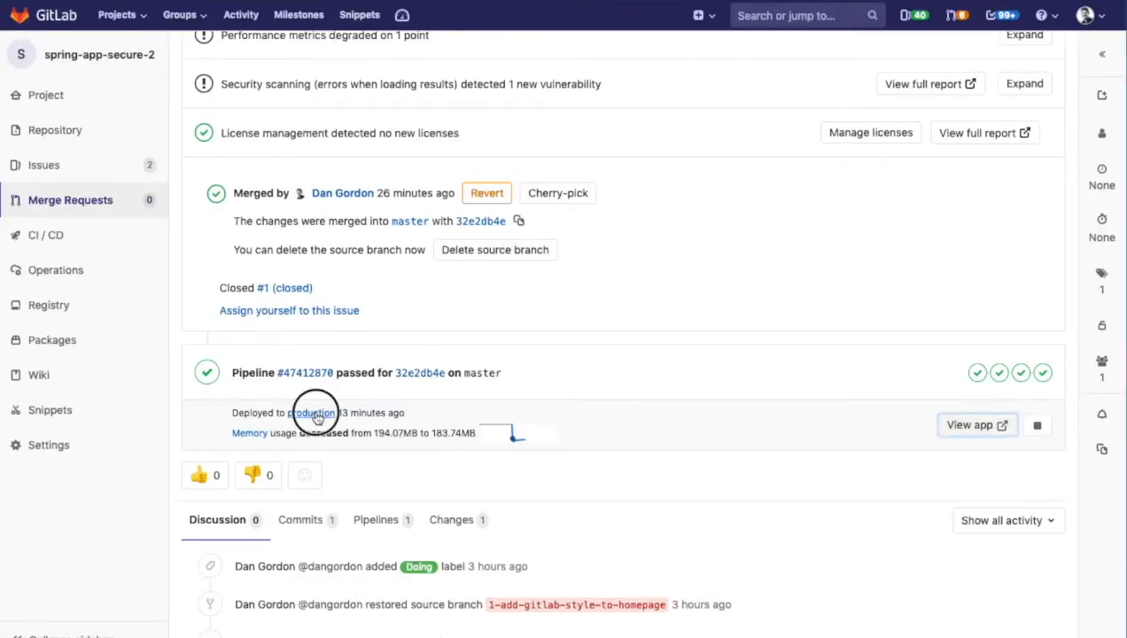
- Bring up the production environment's monitoring response metrics
left_click(312, 413)
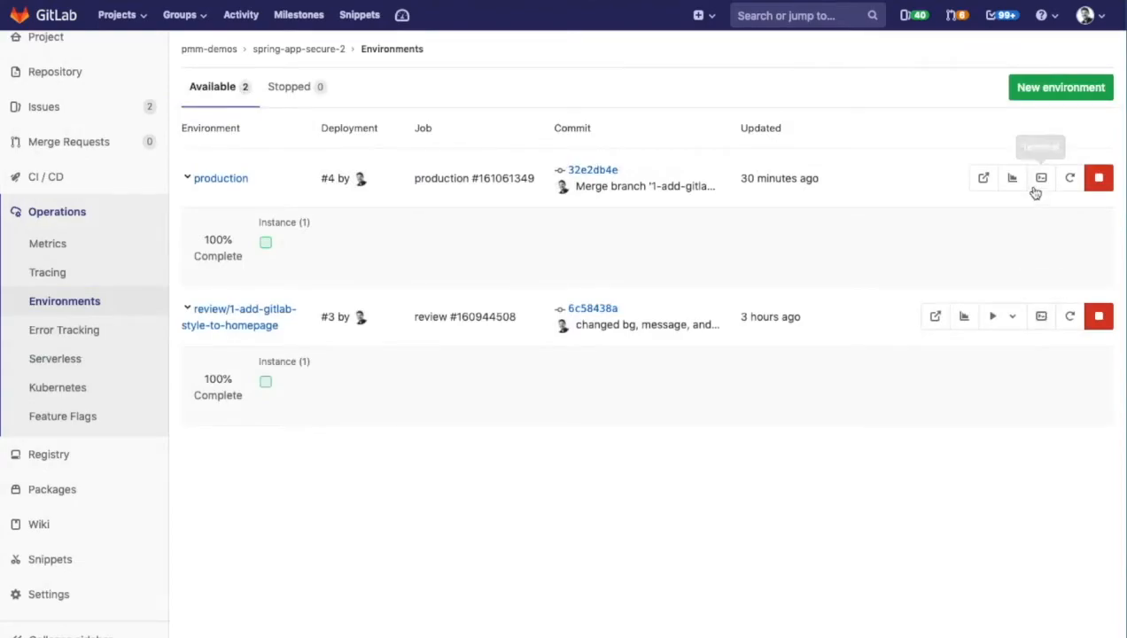
mouse_move(1012, 178)
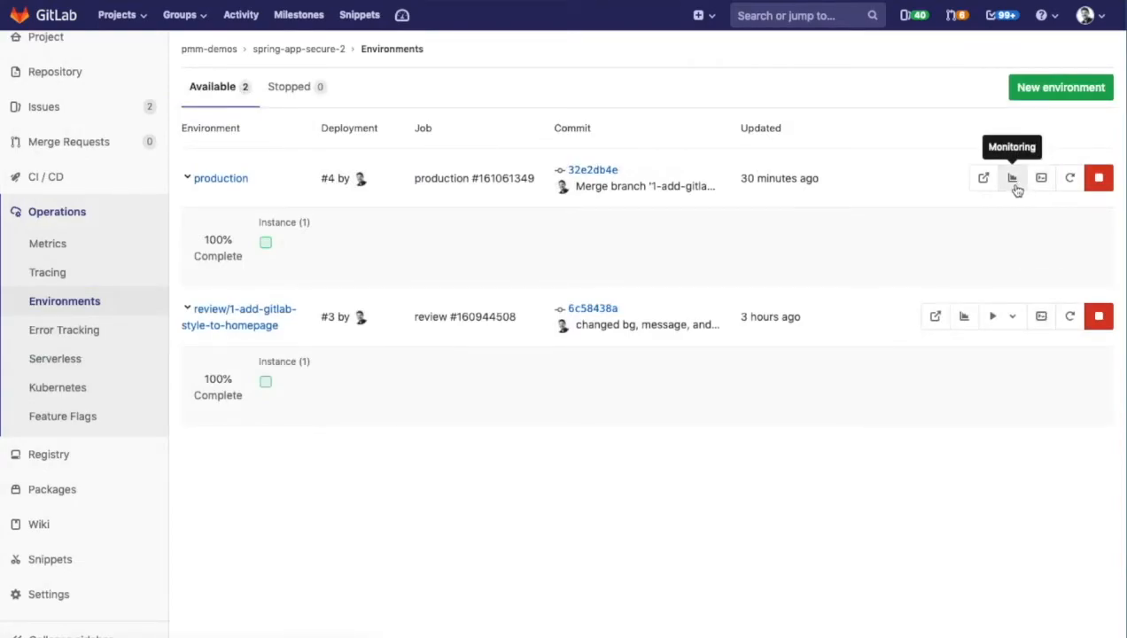
left_click(1011, 177)
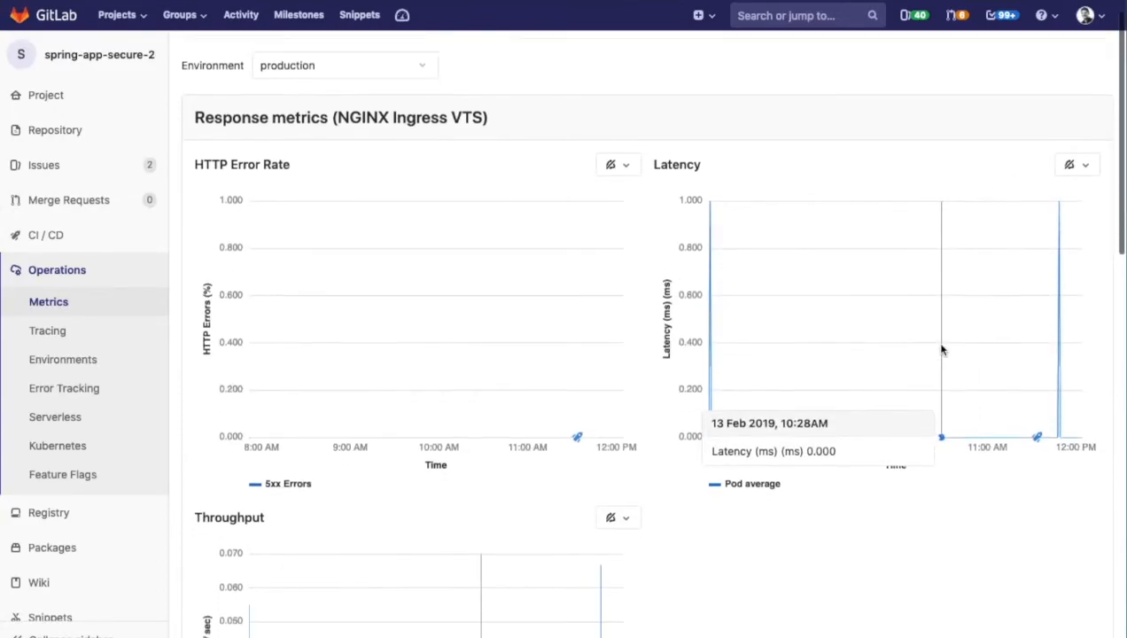
scroll("down", 3)
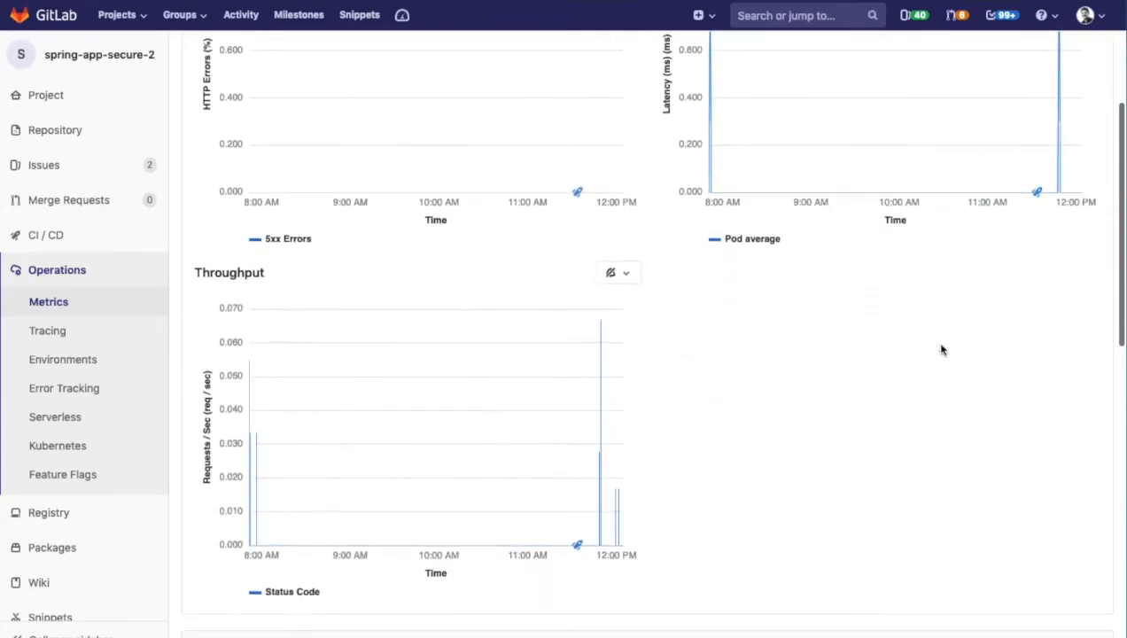
scroll("down", 3)
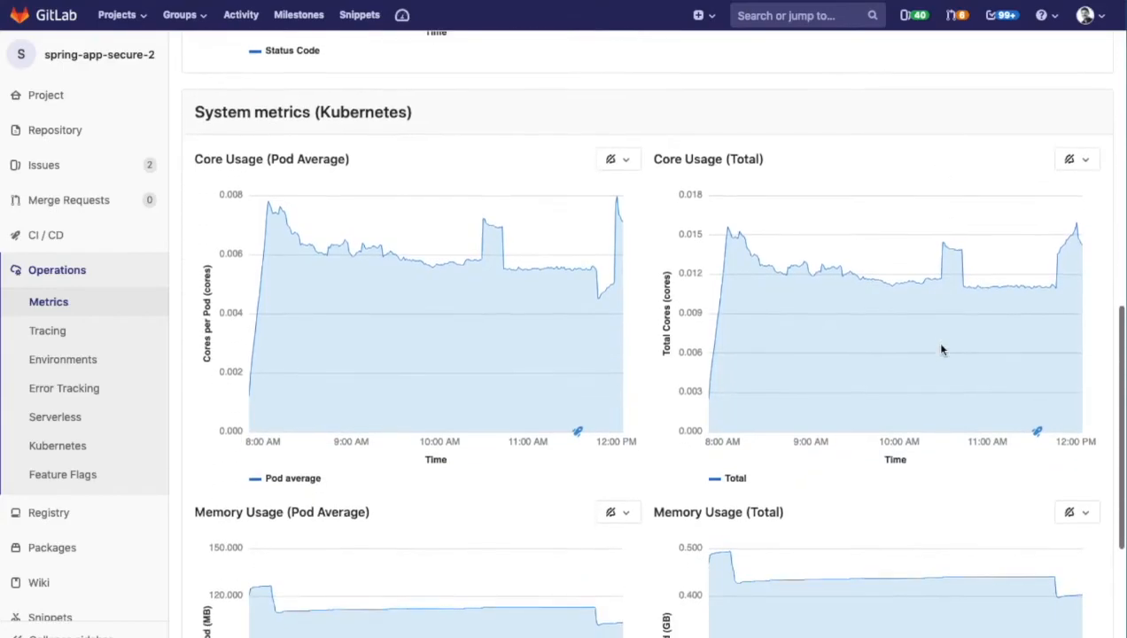
scroll("down", 3)
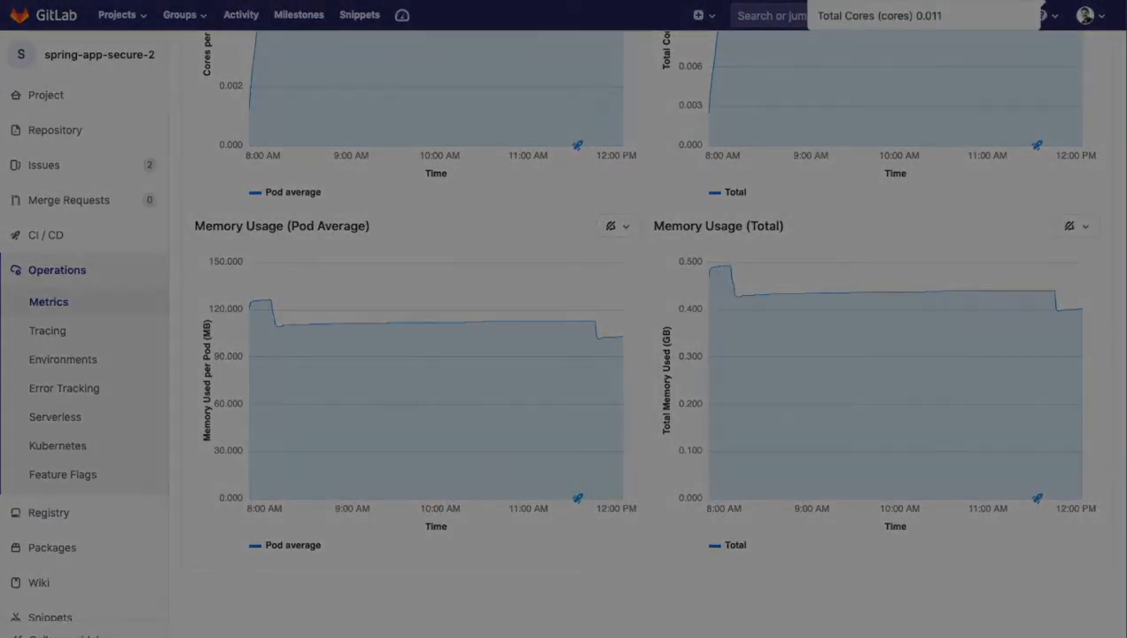